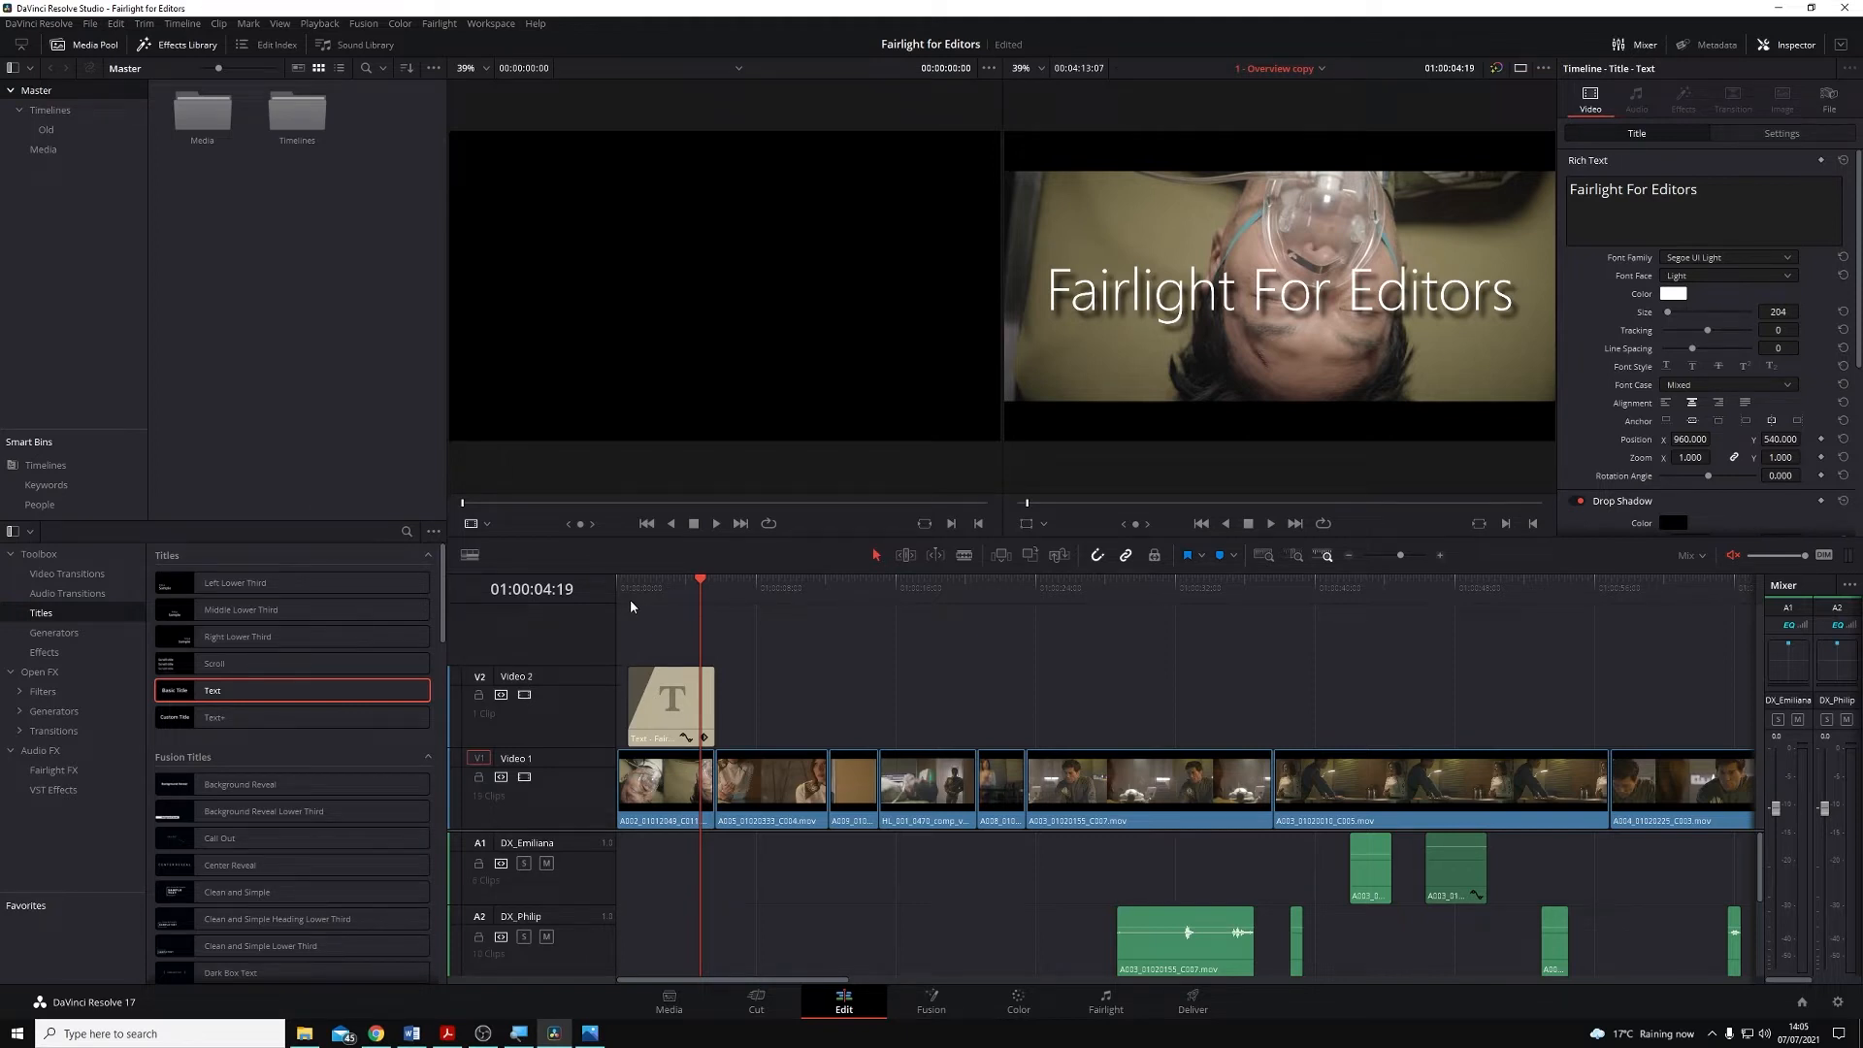
pyautogui.moveTo(636, 603)
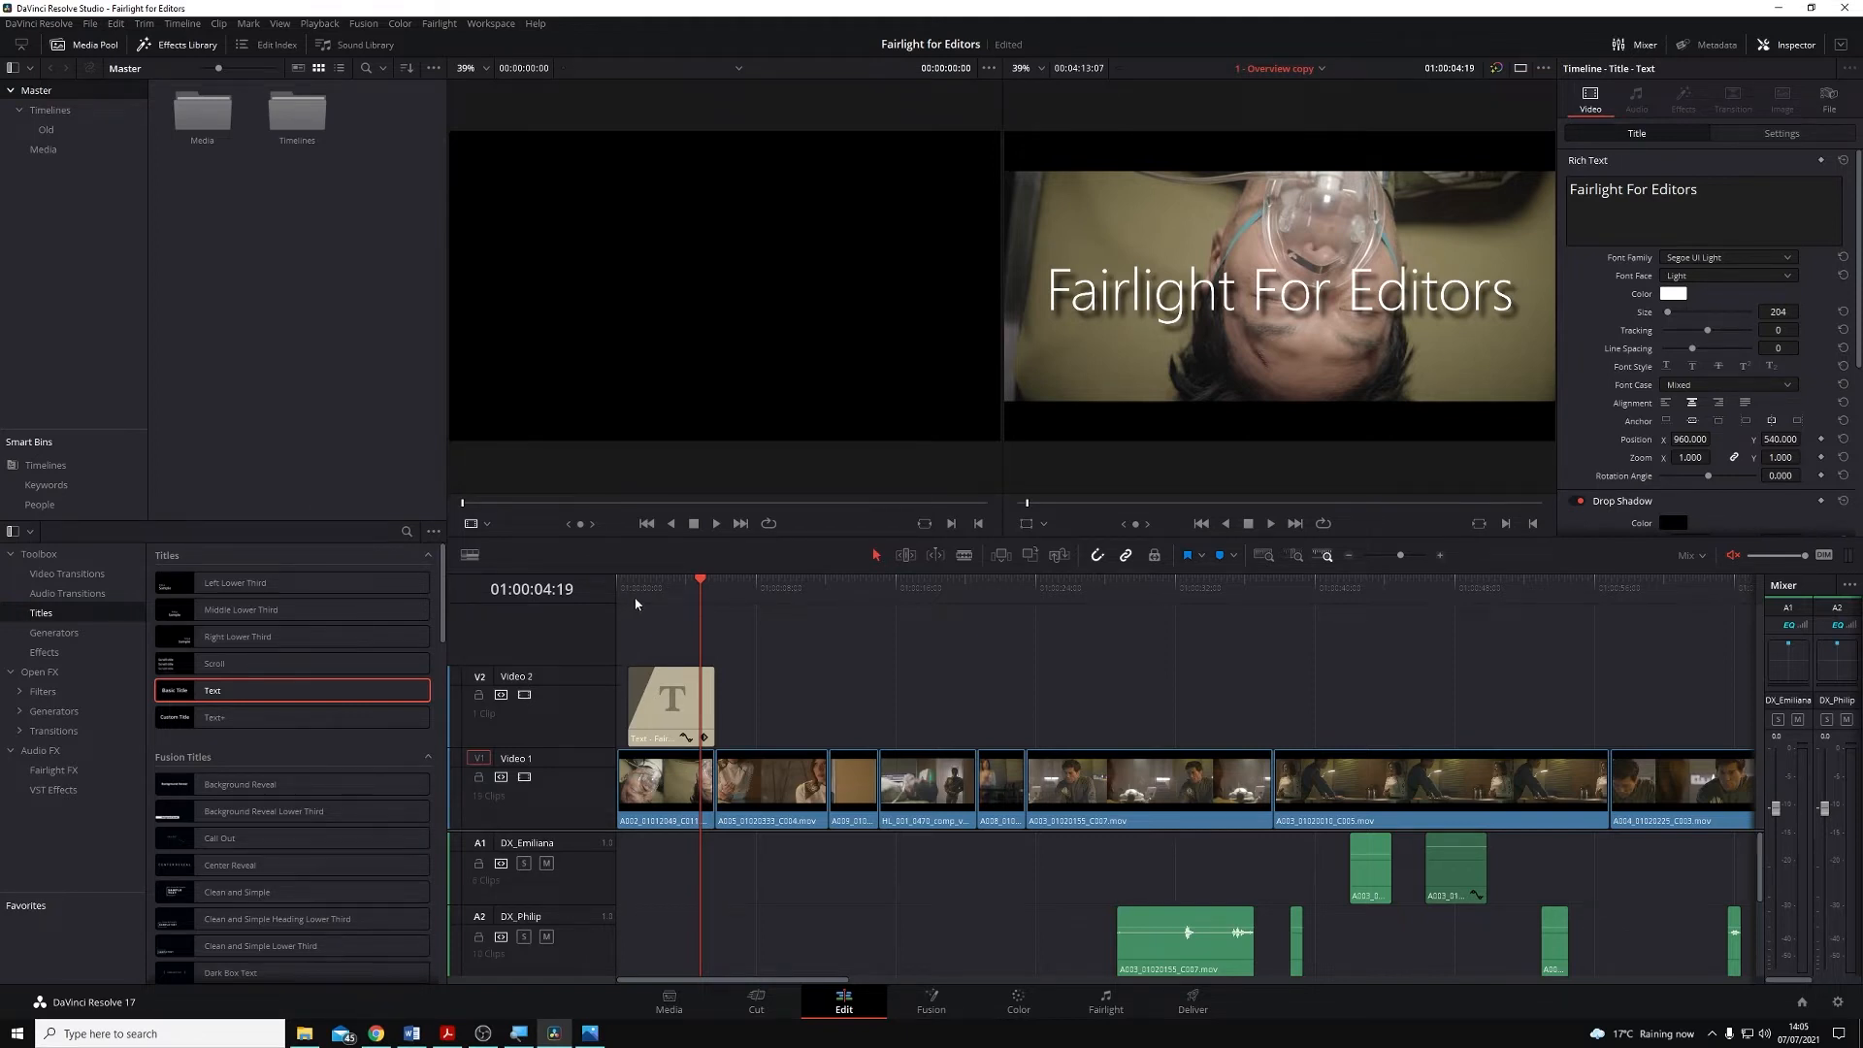
pyautogui.moveTo(650, 597)
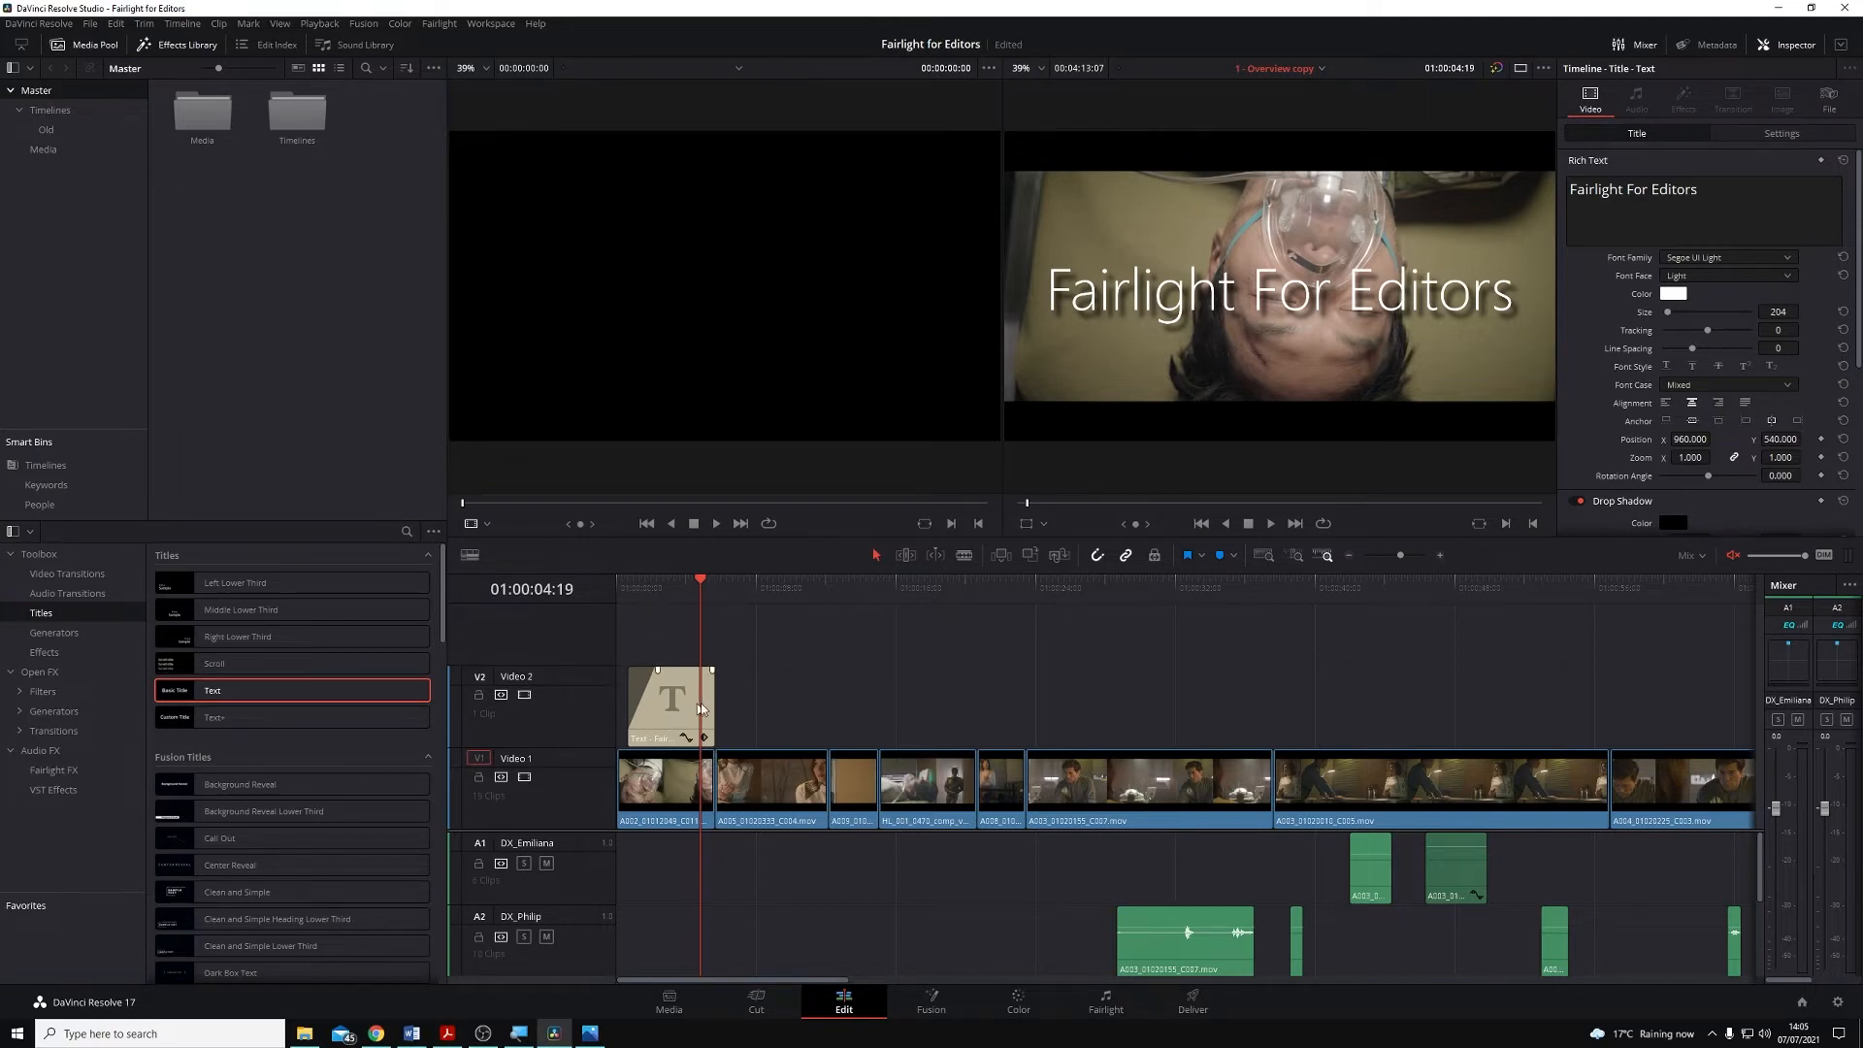
pyautogui.moveTo(760, 709)
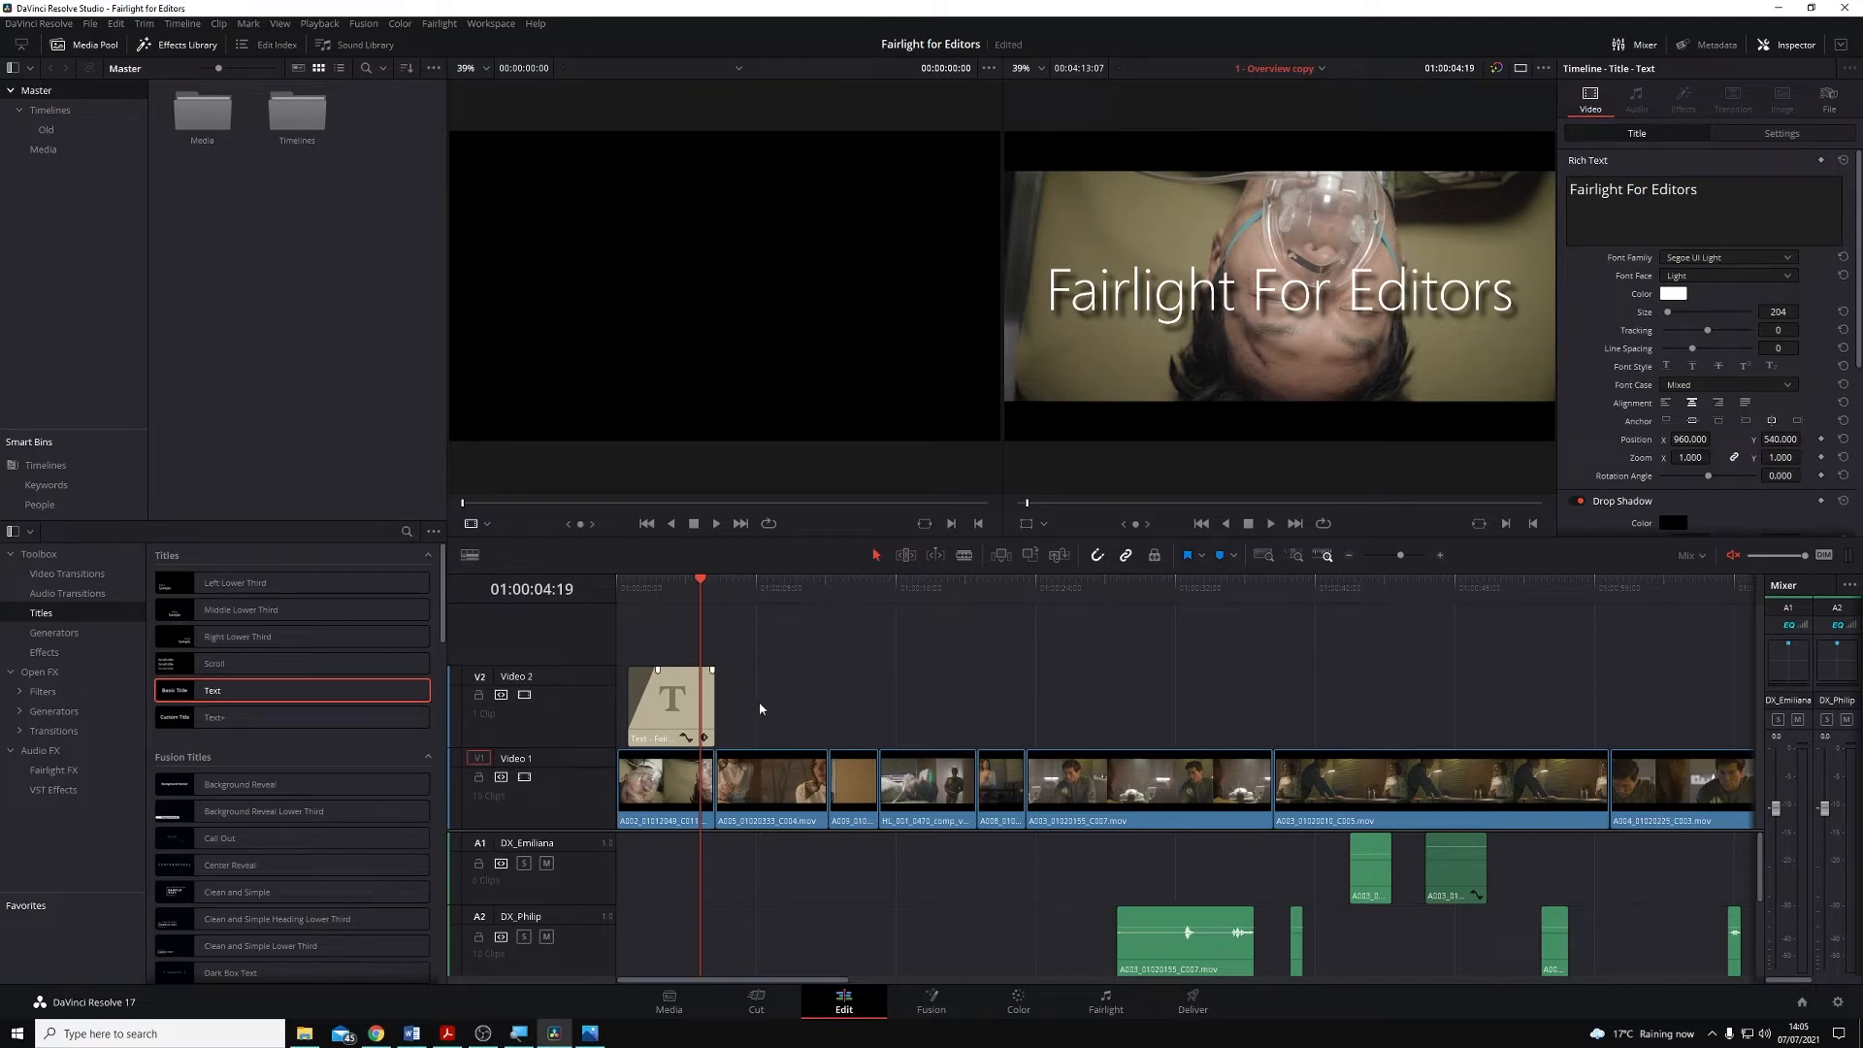
pyautogui.moveTo(791, 706)
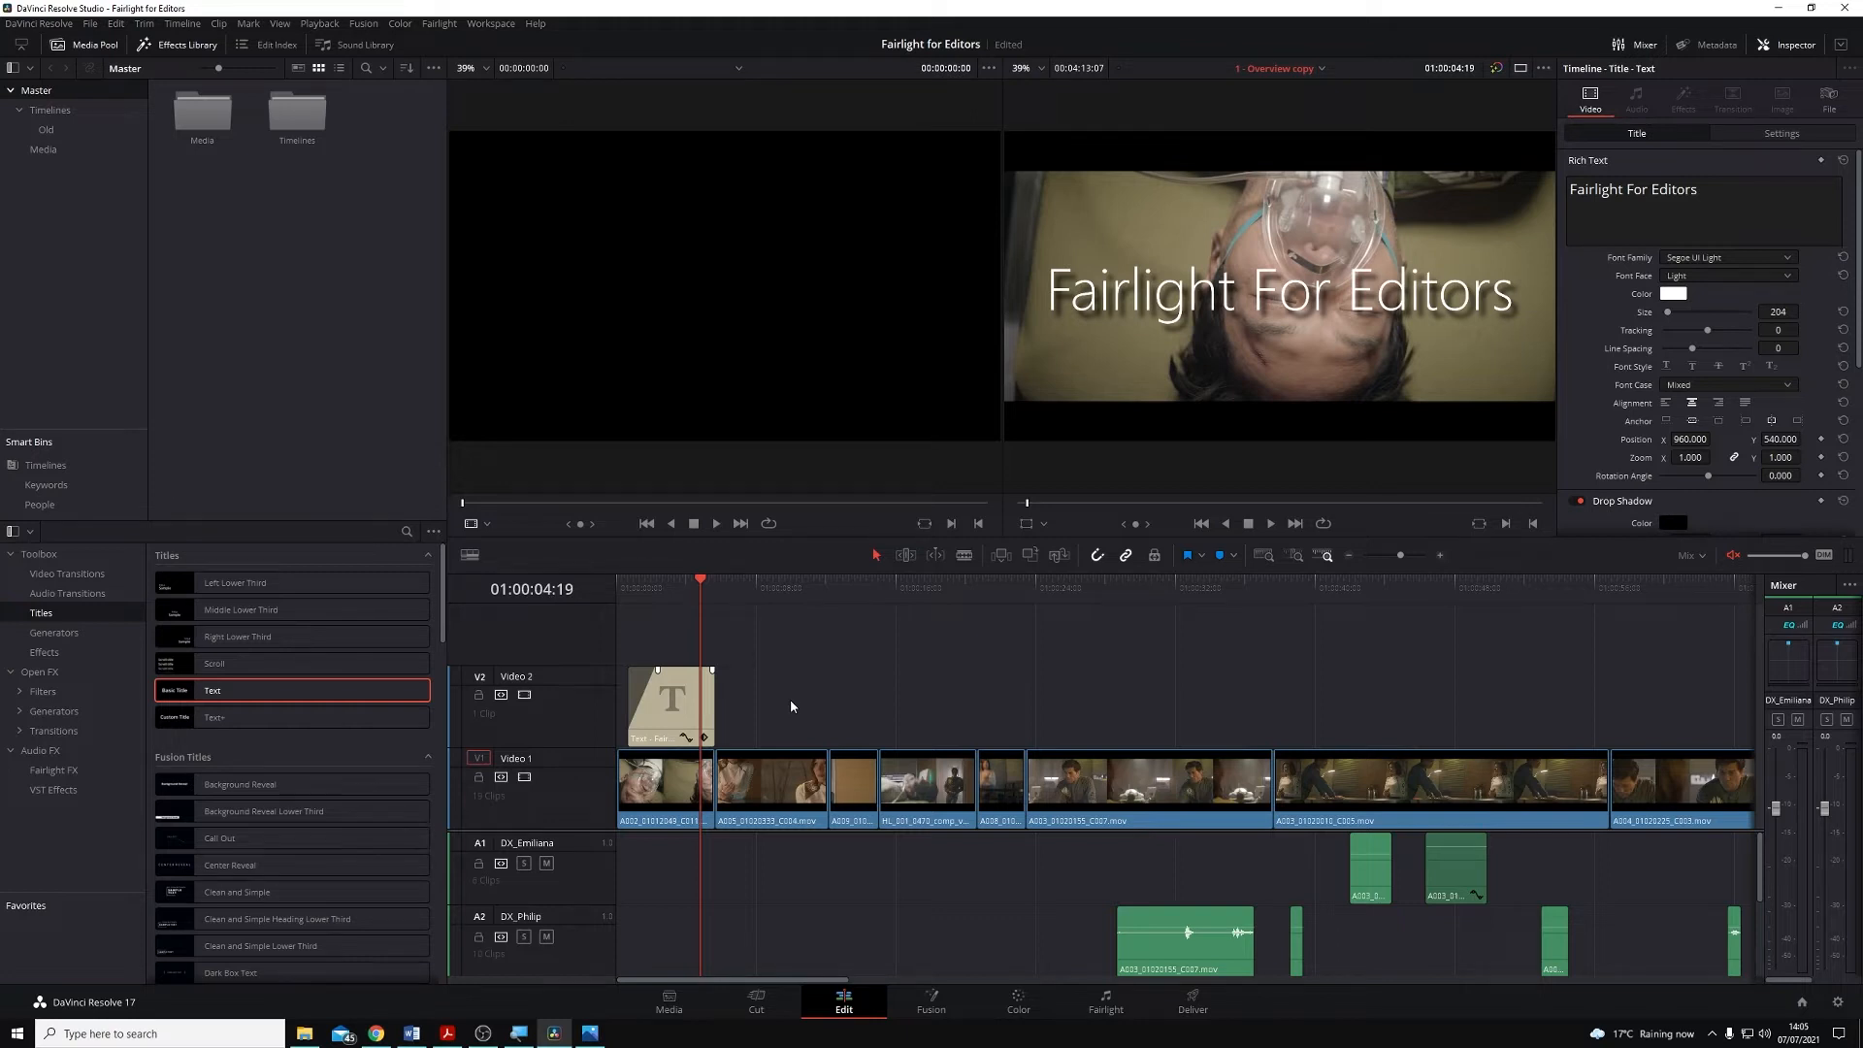
pyautogui.moveTo(797, 708)
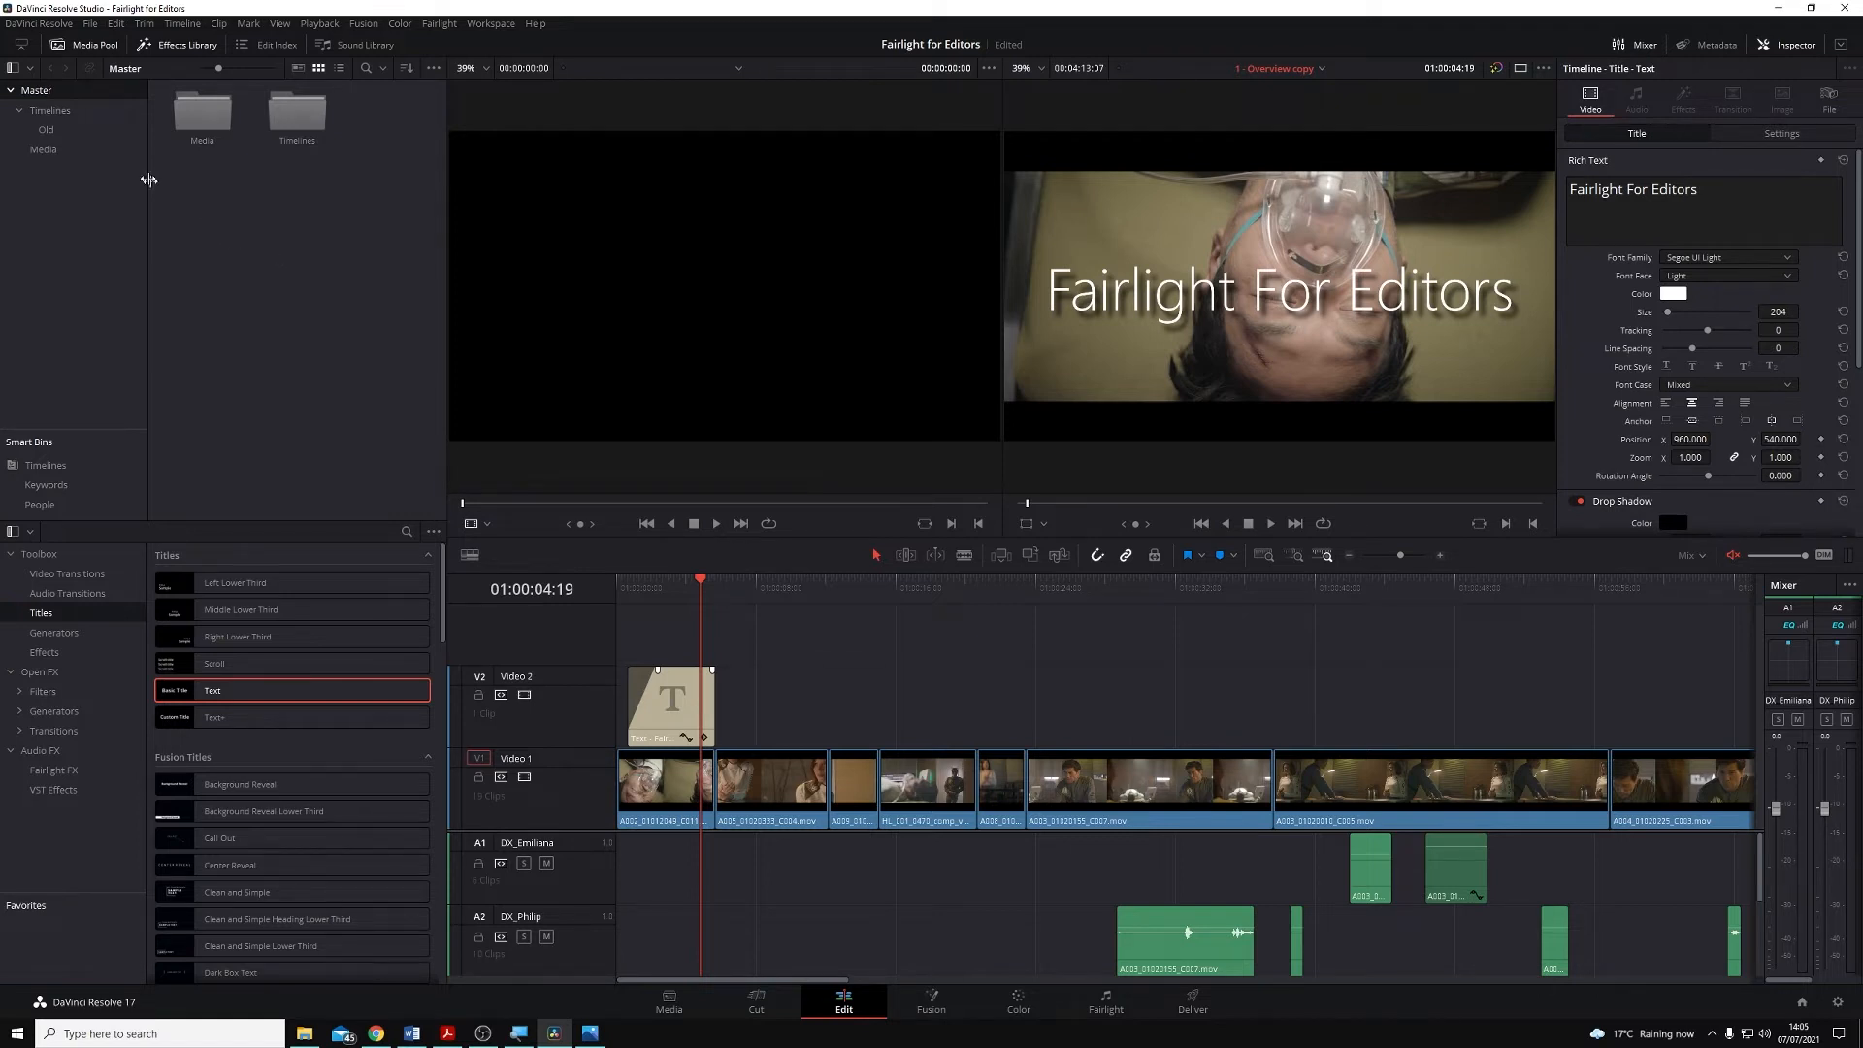
pyautogui.moveTo(103, 173)
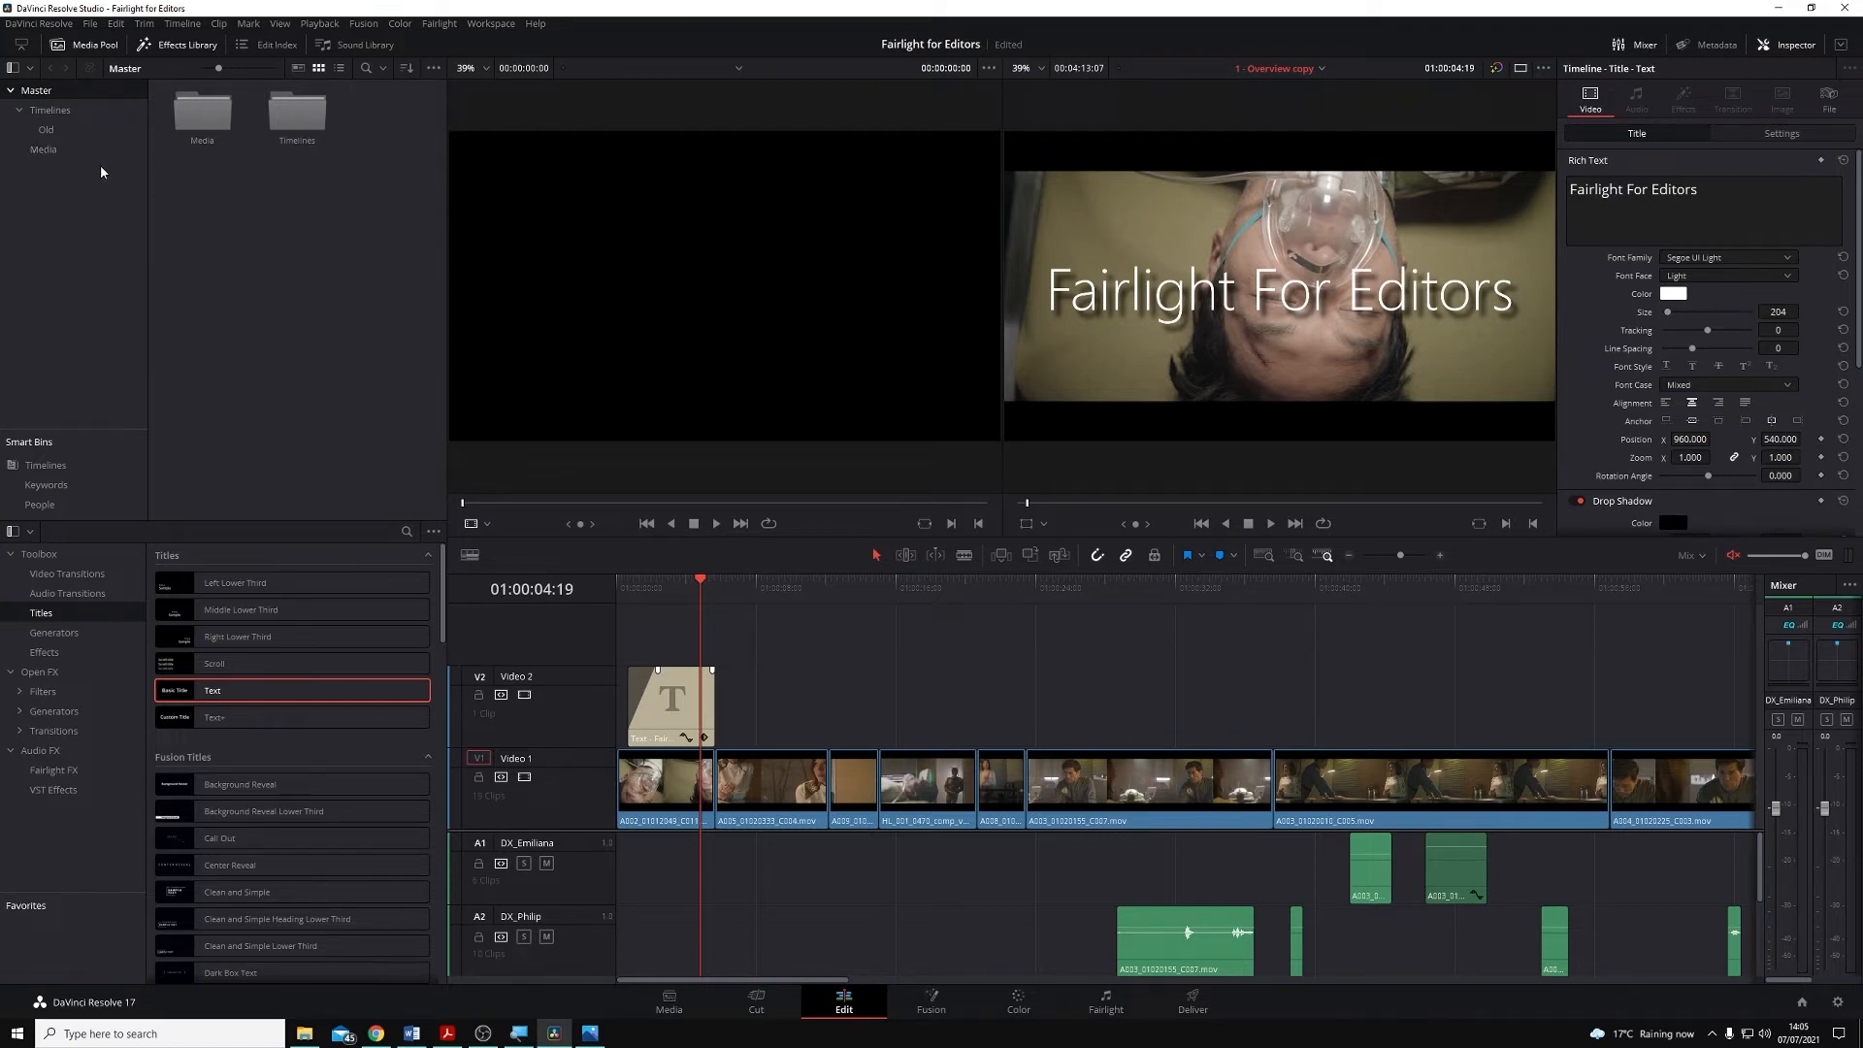
pyautogui.moveTo(159, 182)
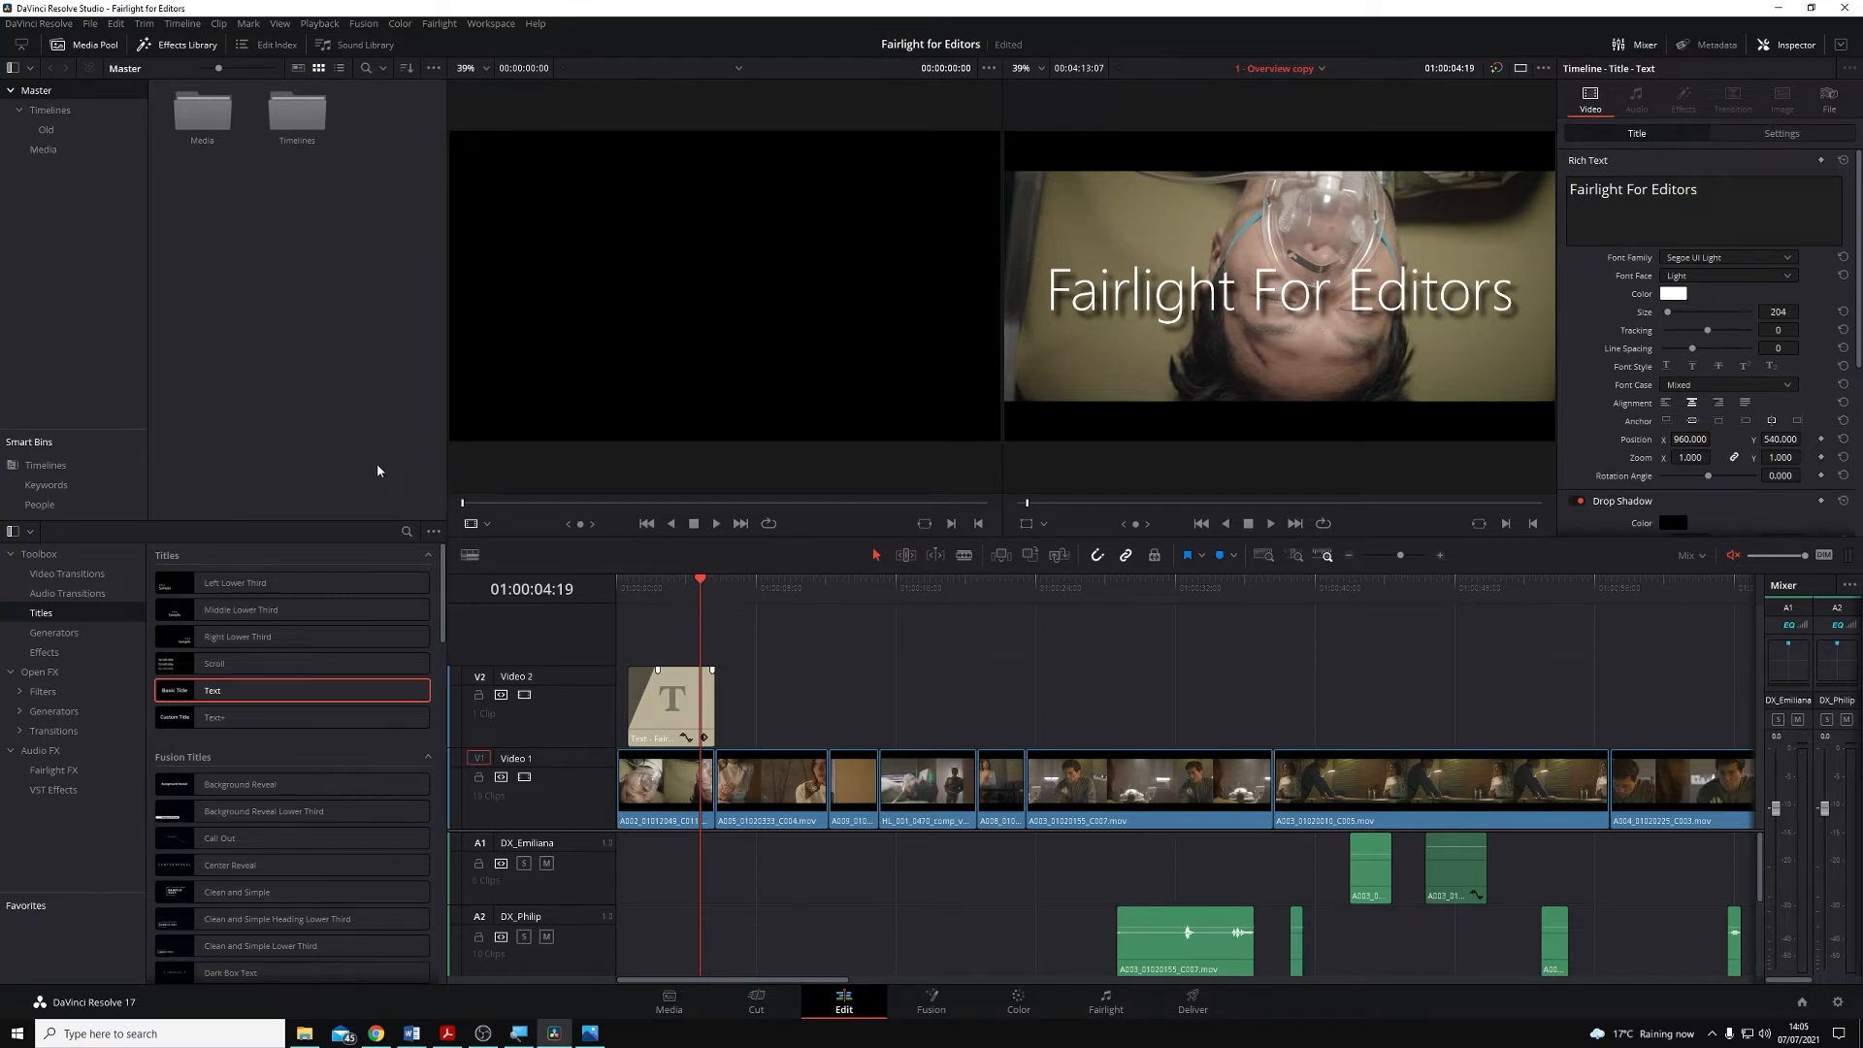
pyautogui.moveTo(661, 588)
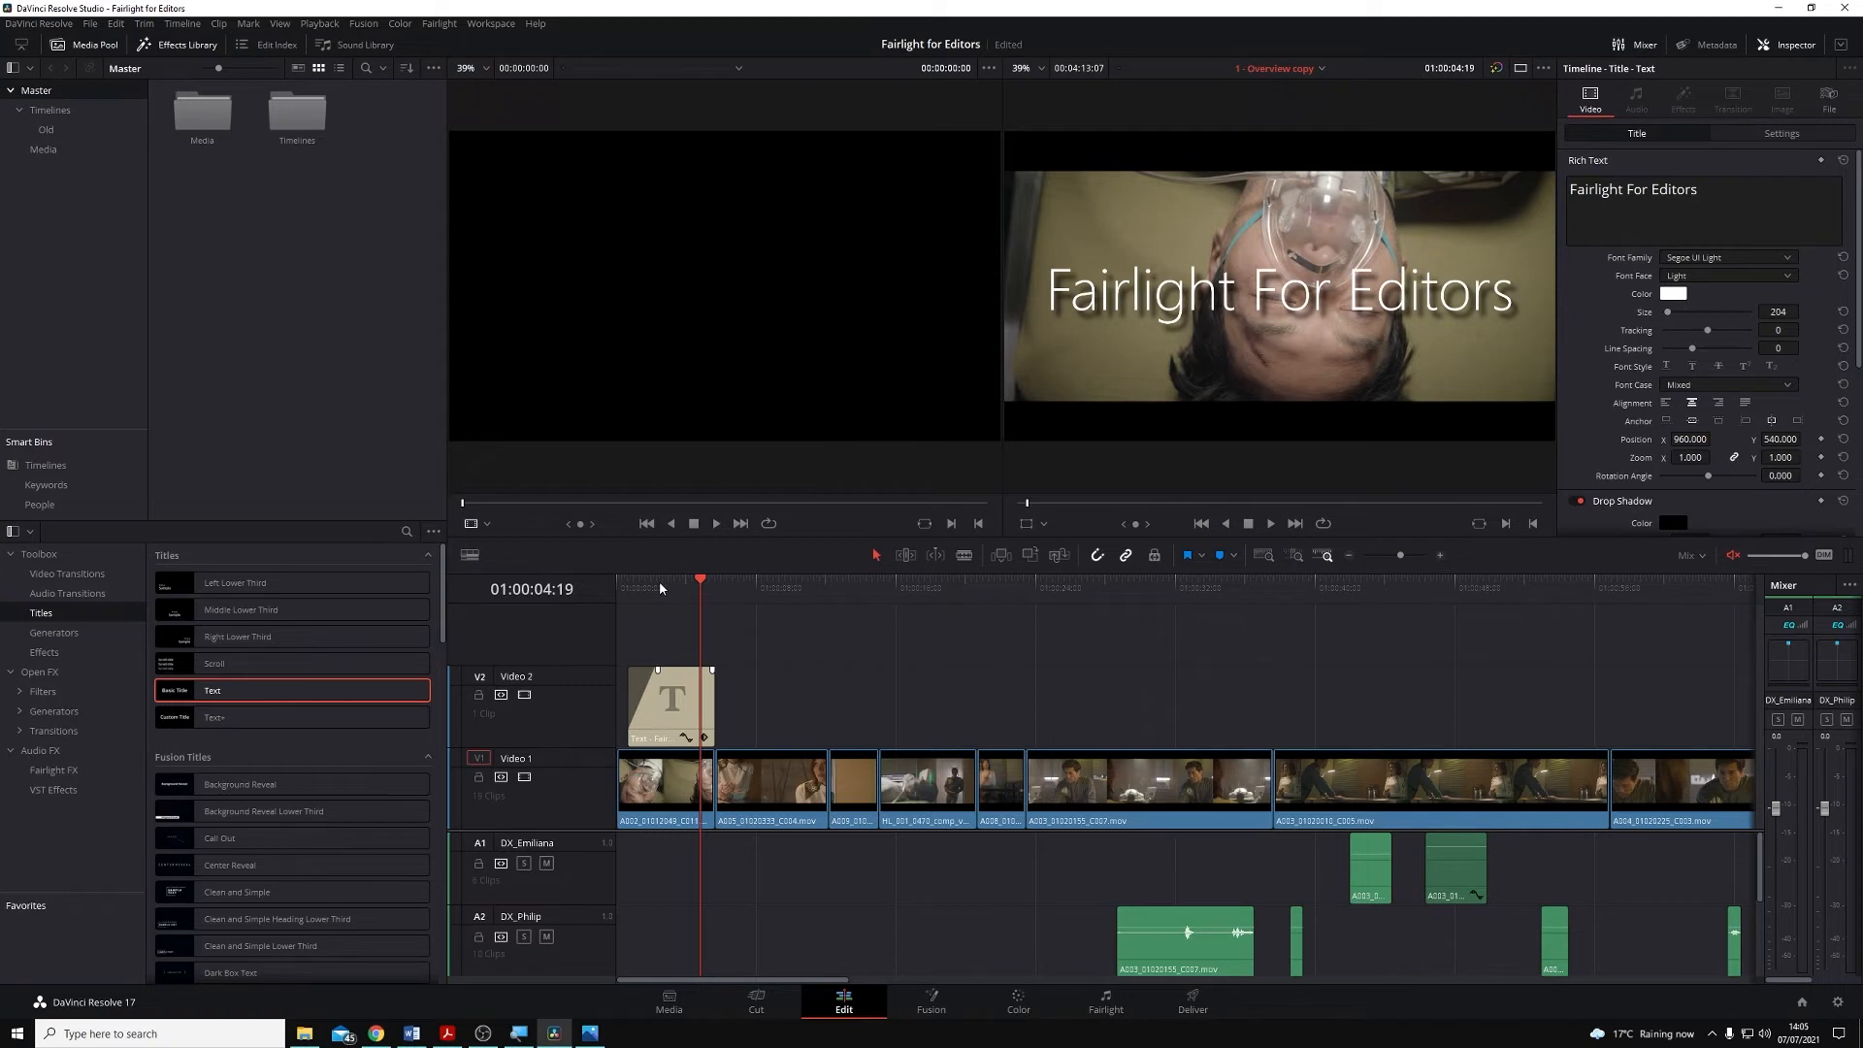
pyautogui.moveTo(352, 393)
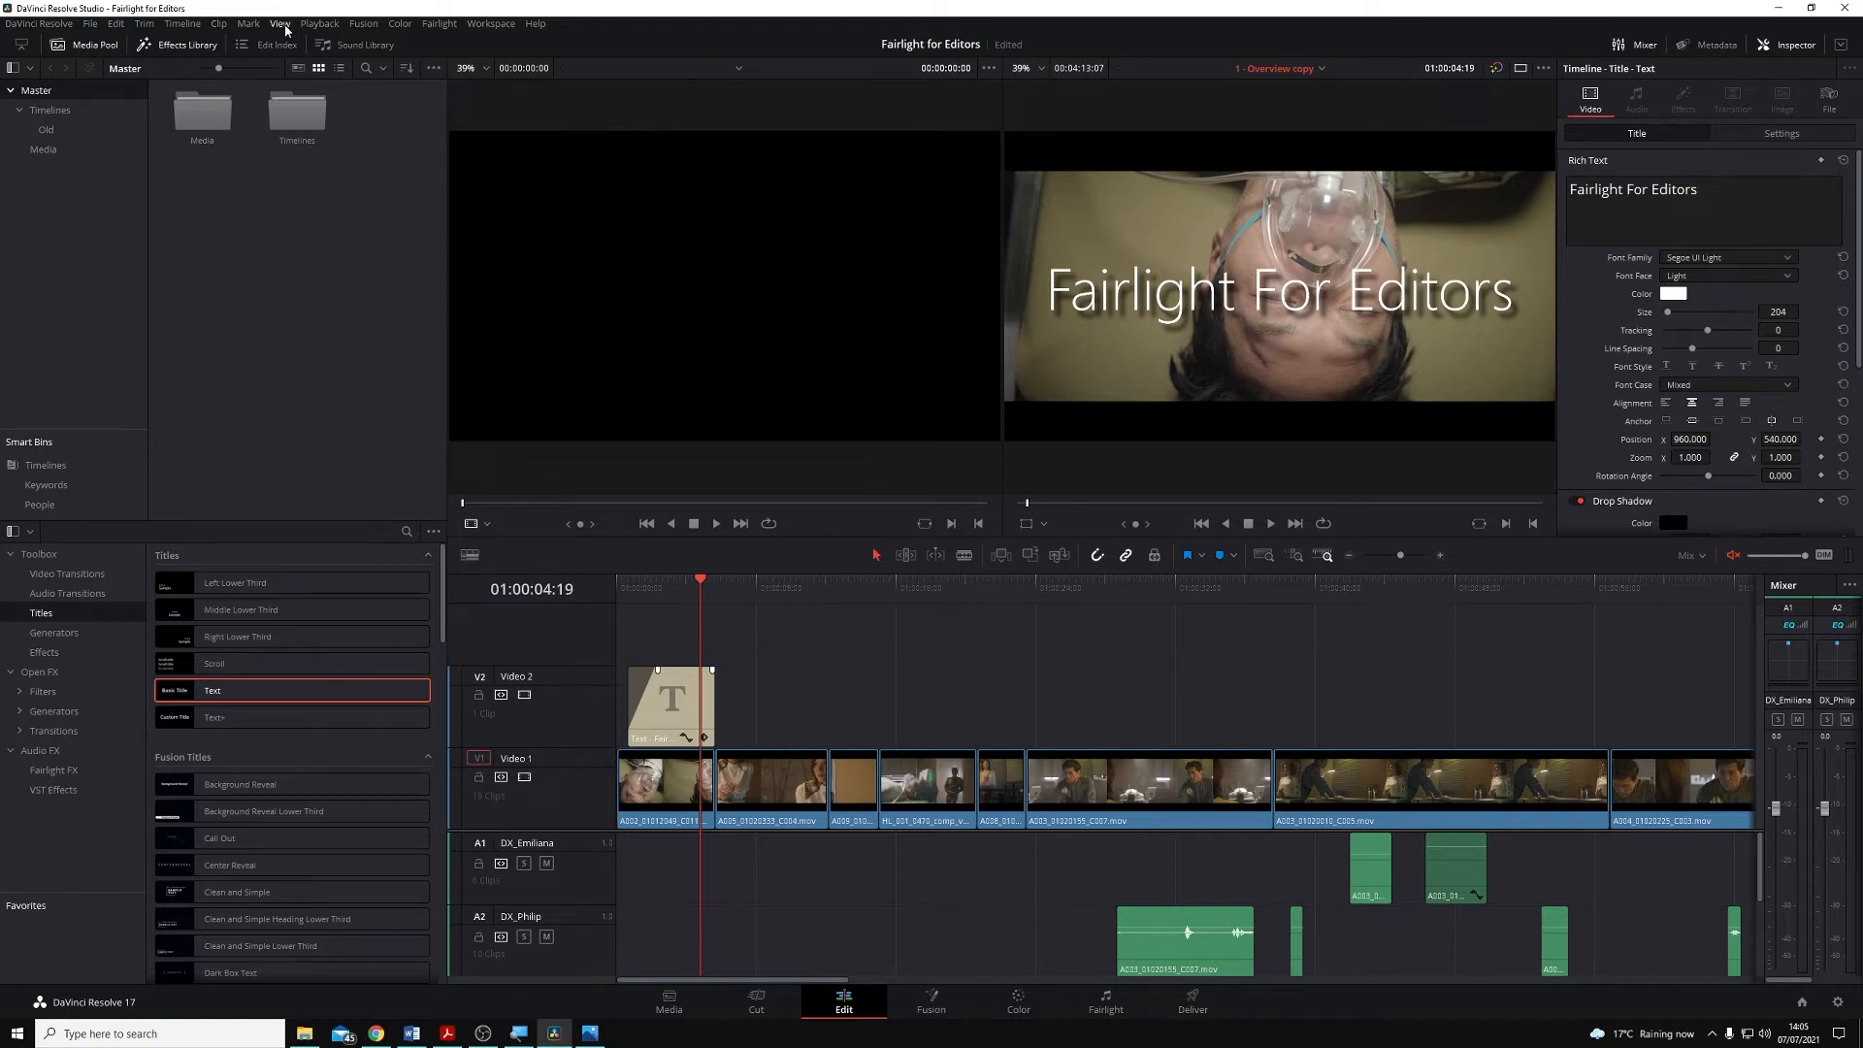
# Step: Turn on Show Power Bins from the View menu
pyautogui.click(281, 24)
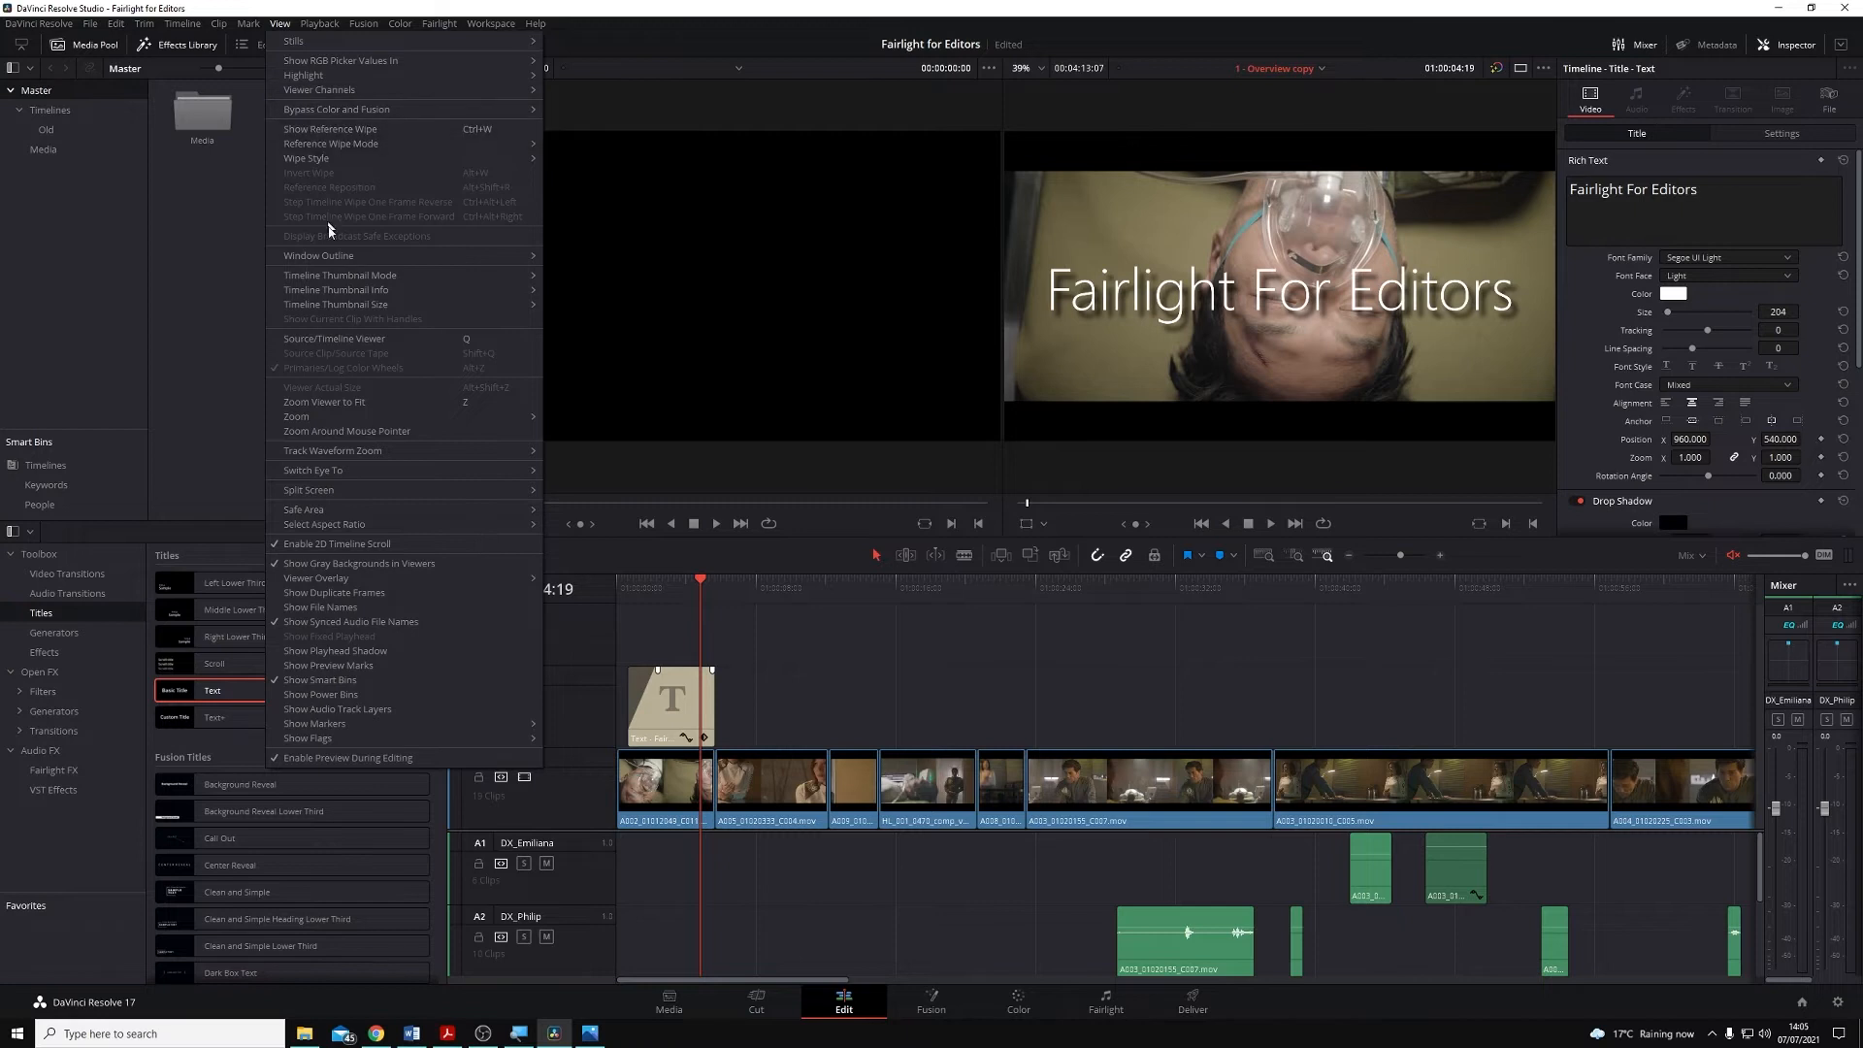
pyautogui.moveTo(407, 669)
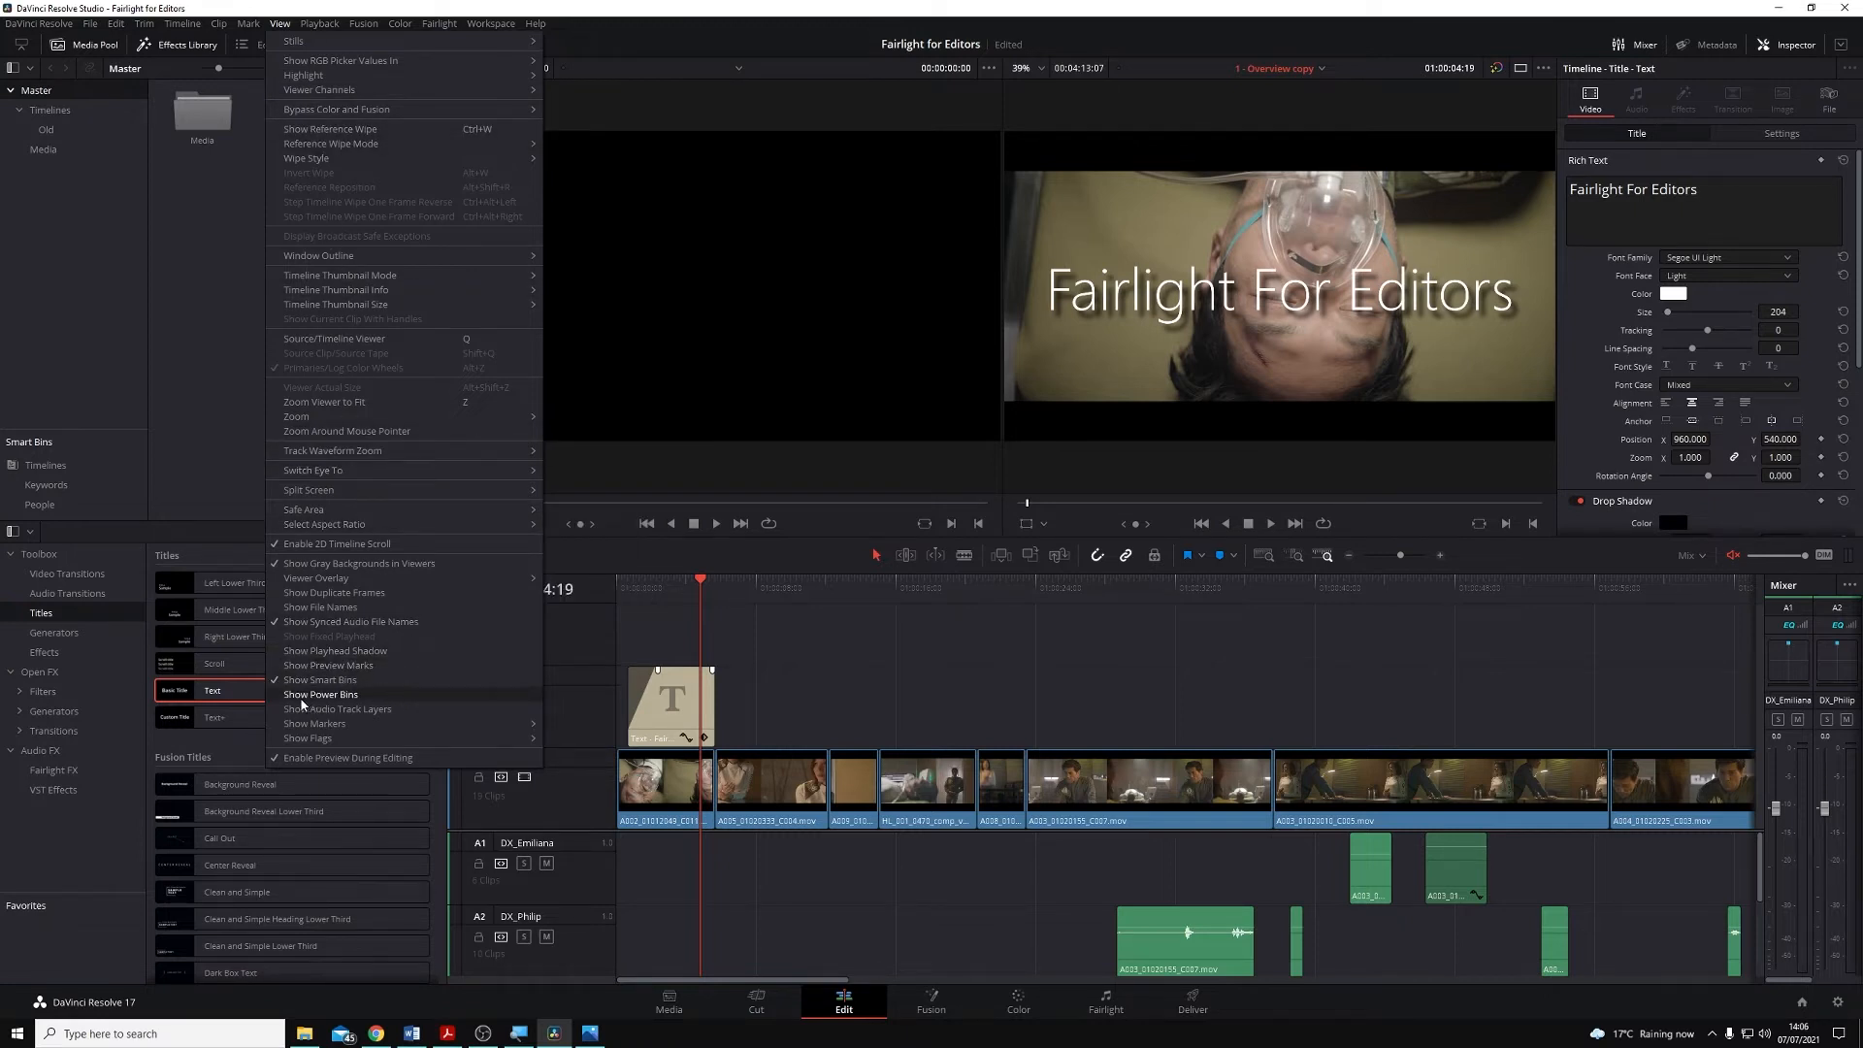
pyautogui.click(320, 694)
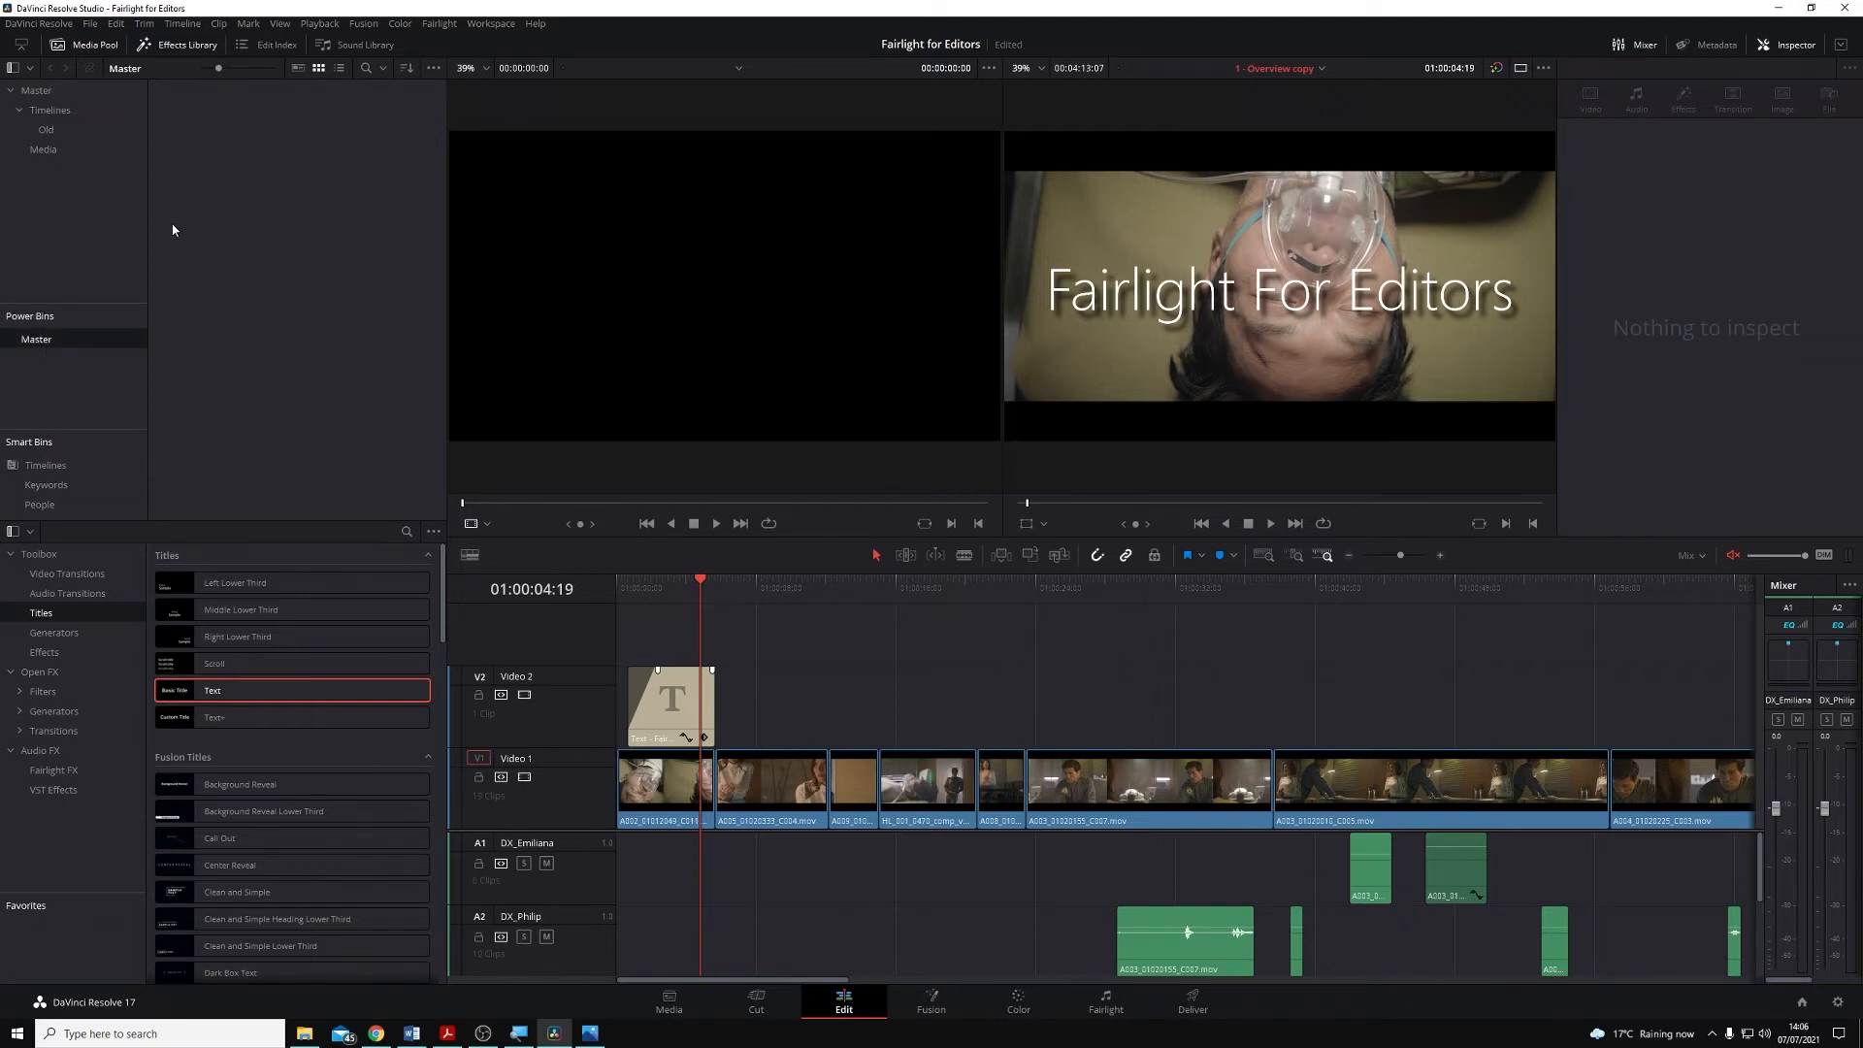
# Step: Add a Power Bin named Titles under Master
pyautogui.rightClick(174, 229)
pyautogui.write('Titles')
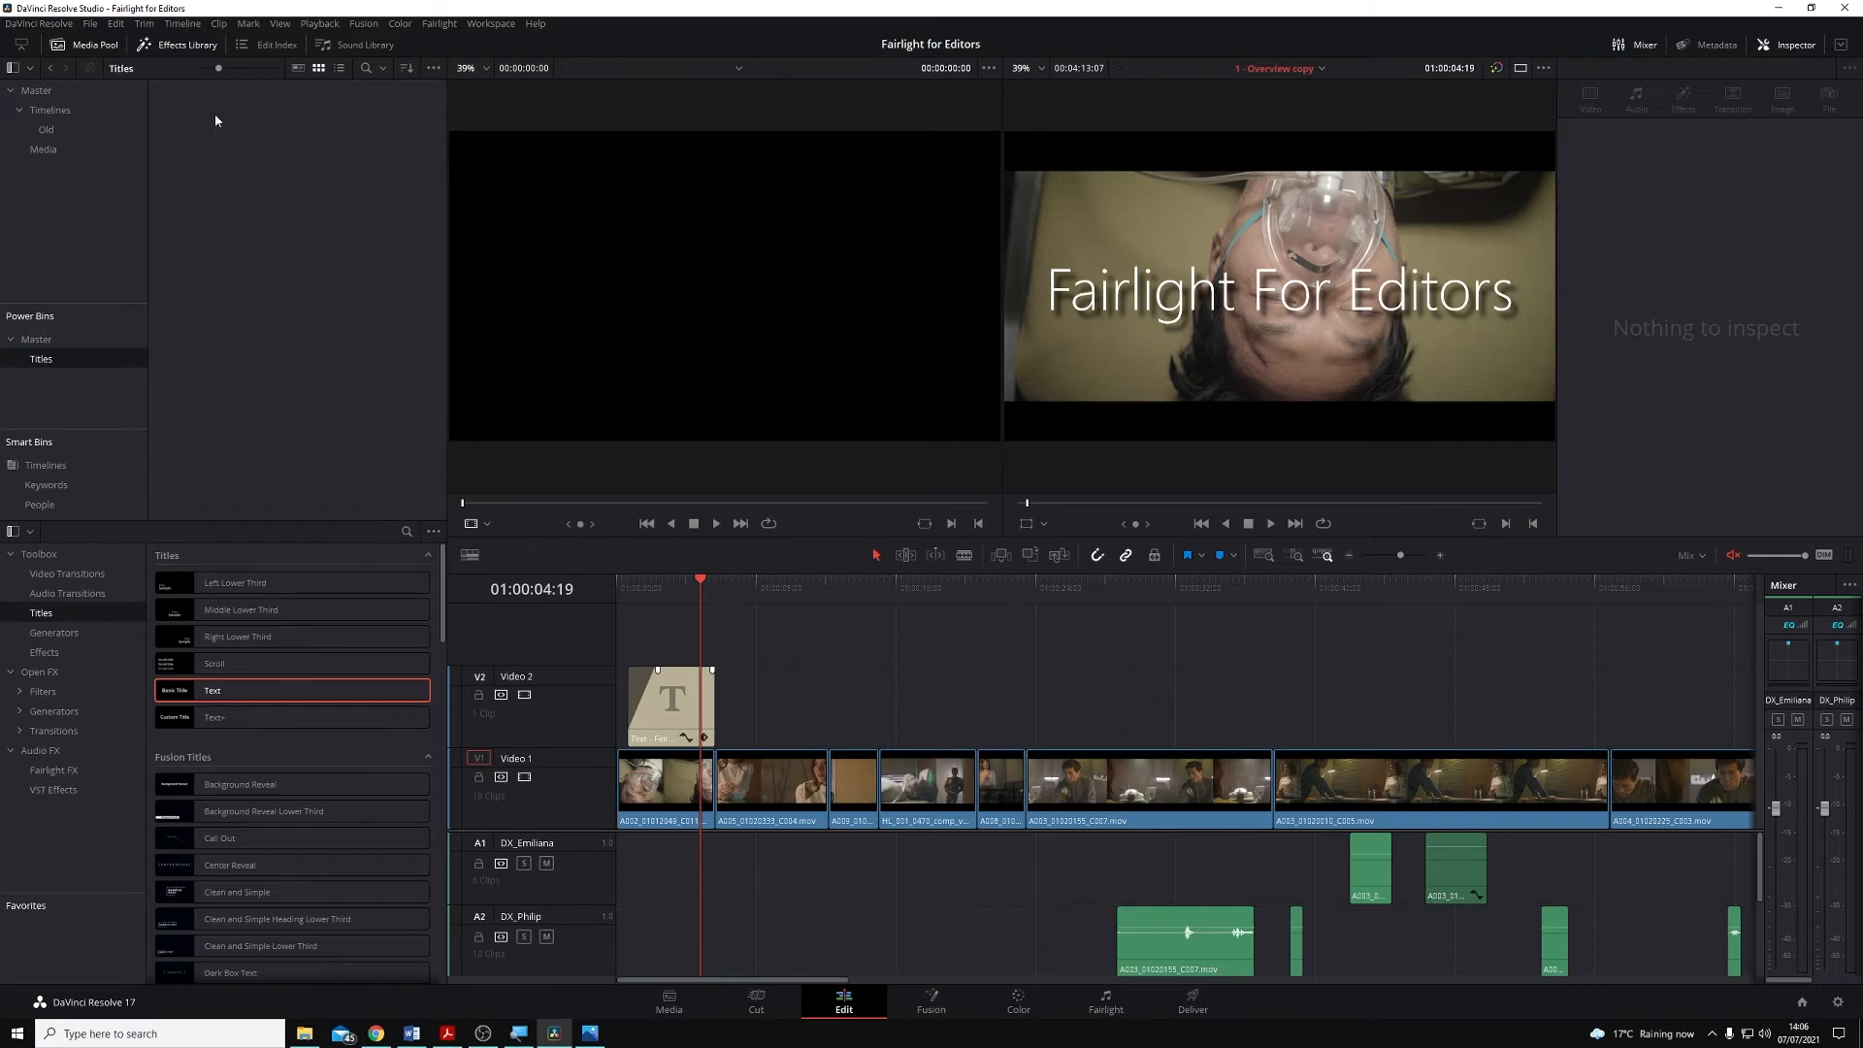
pyautogui.moveTo(678, 721)
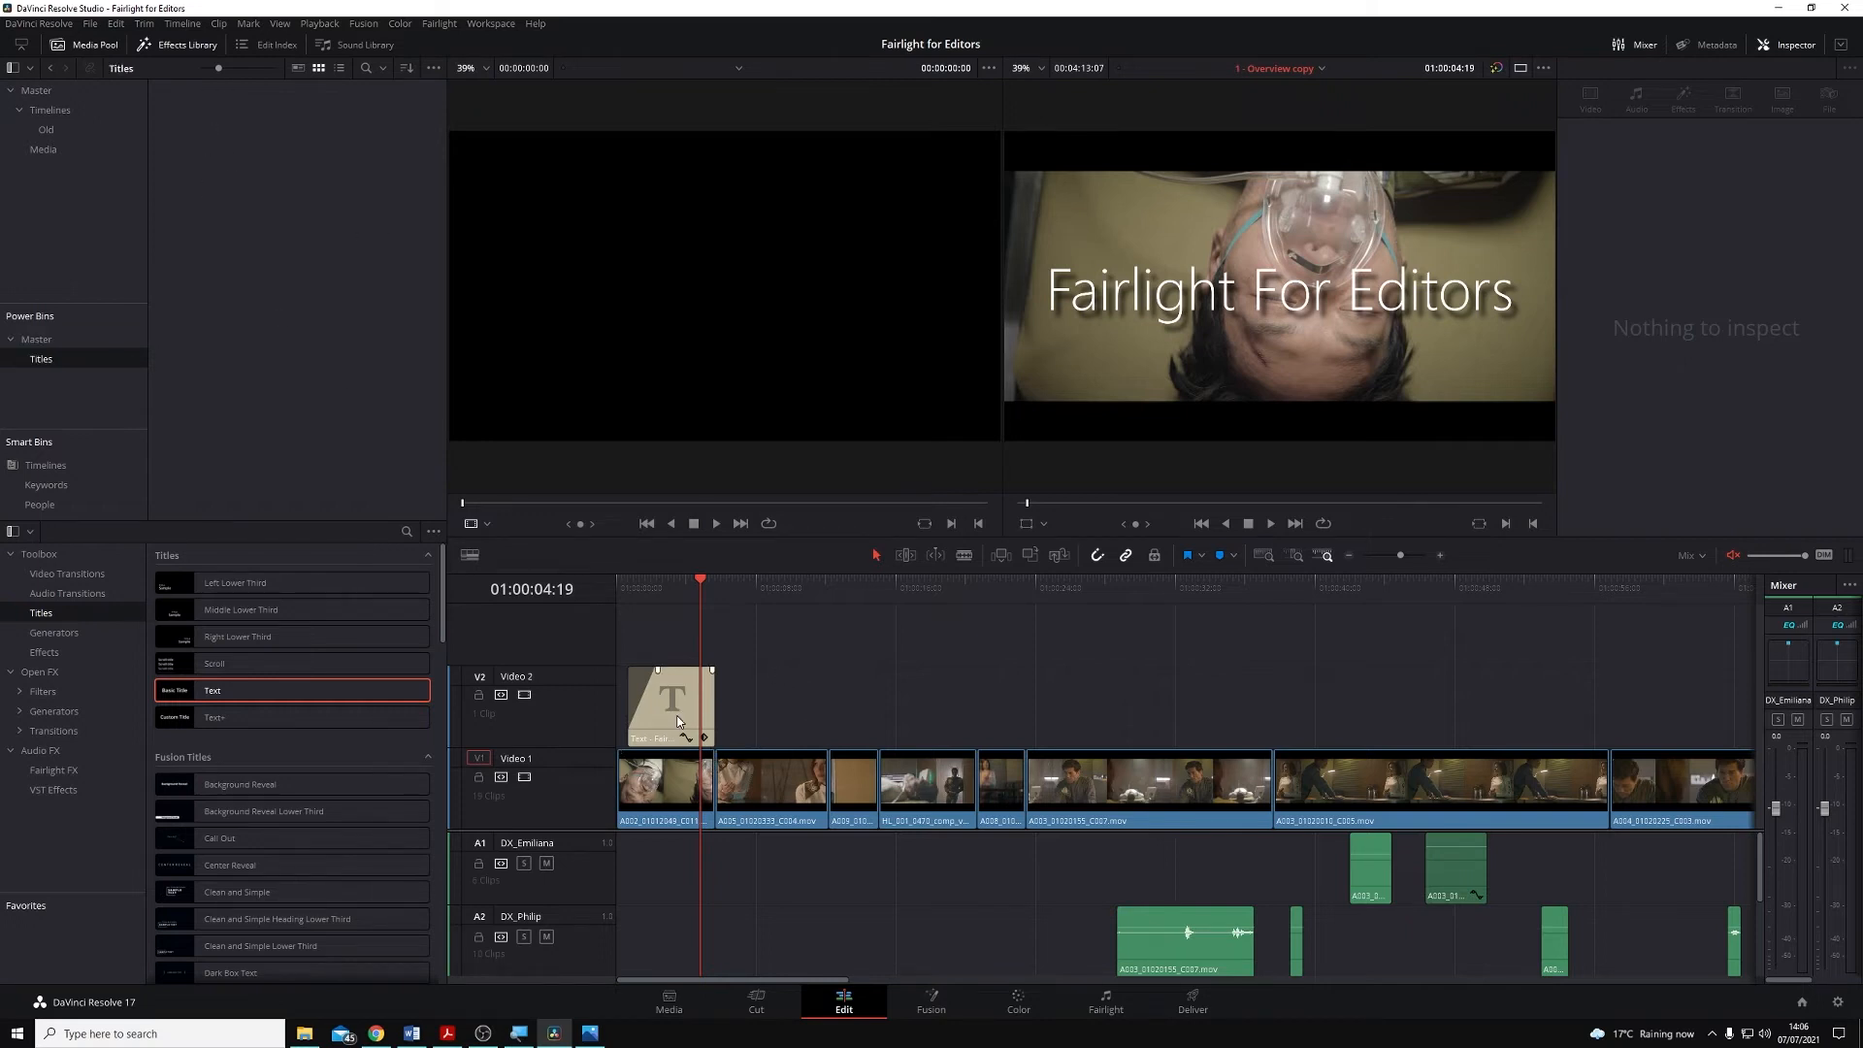
pyautogui.moveTo(667, 599)
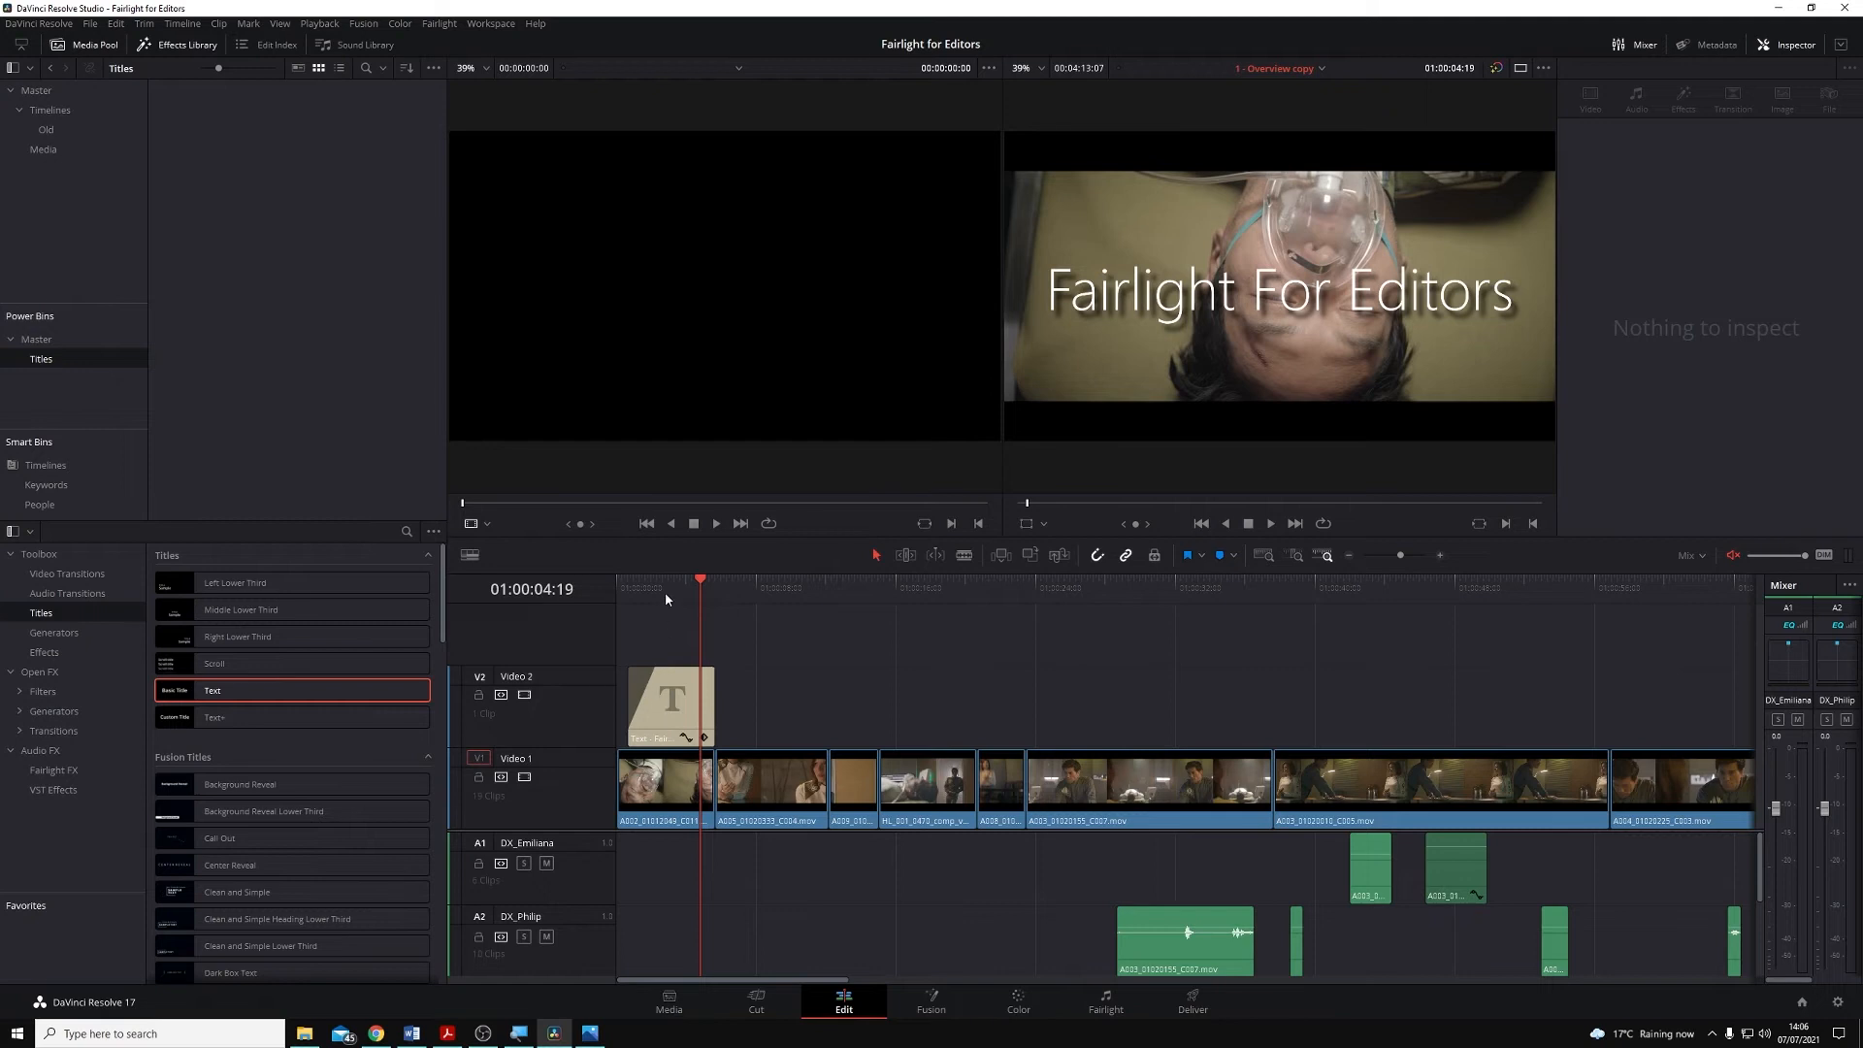
# Step: Put the Text title into the Titles Power Bin and a copy on Video 2
pyautogui.click(670, 702)
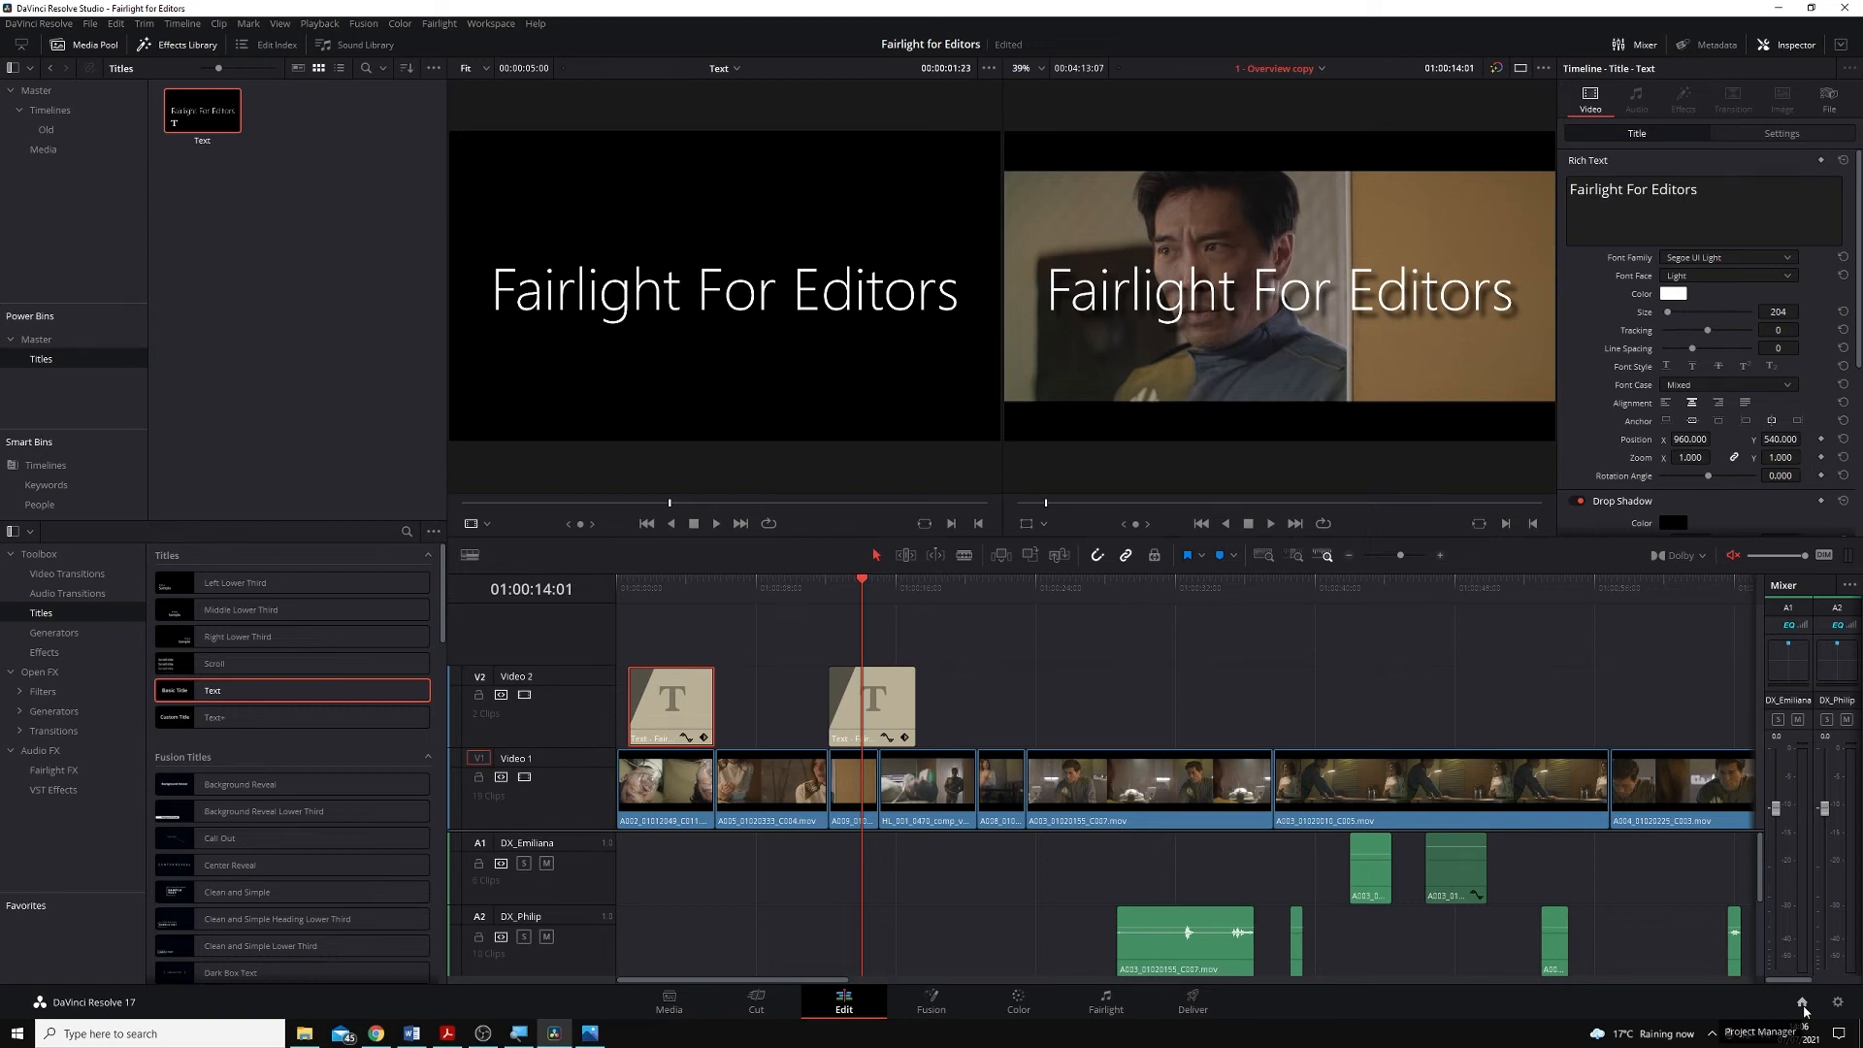
# Step: Create and open a new project named Power Test from the Project Manager
pyautogui.click(1802, 1003)
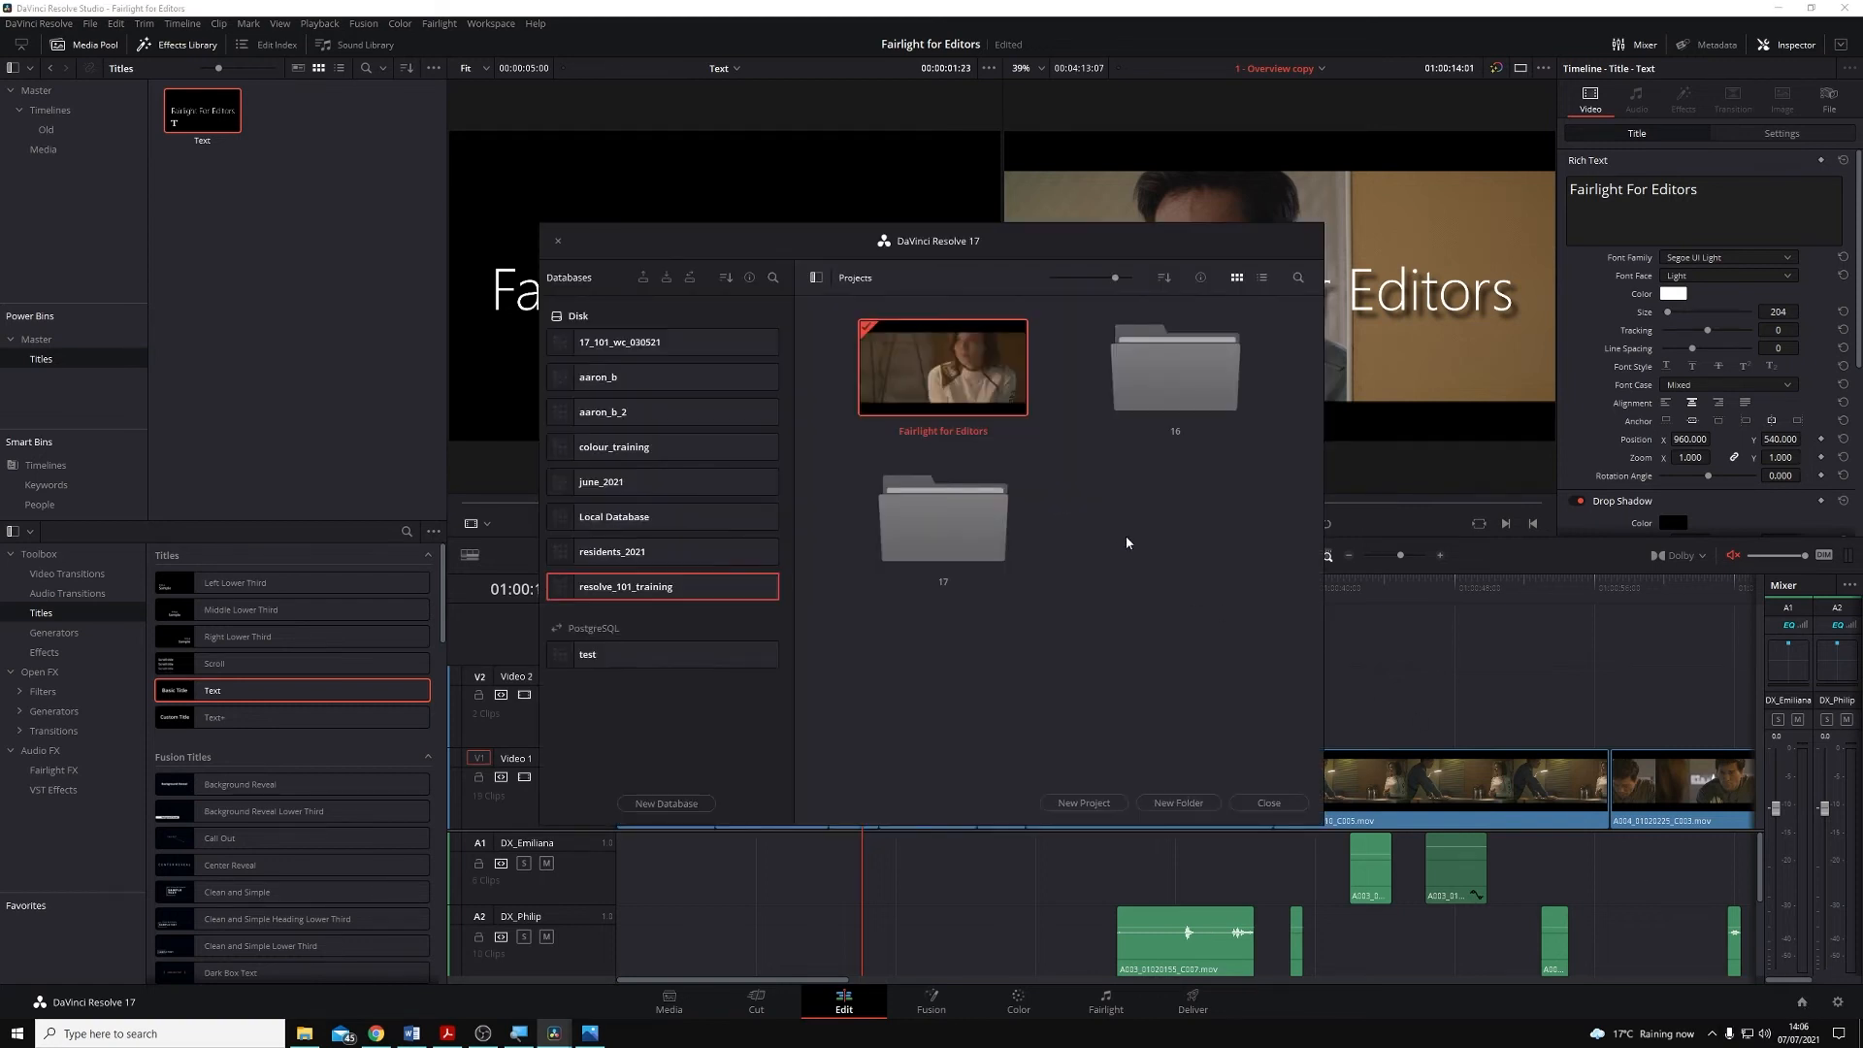
pyautogui.rightClick(1128, 542)
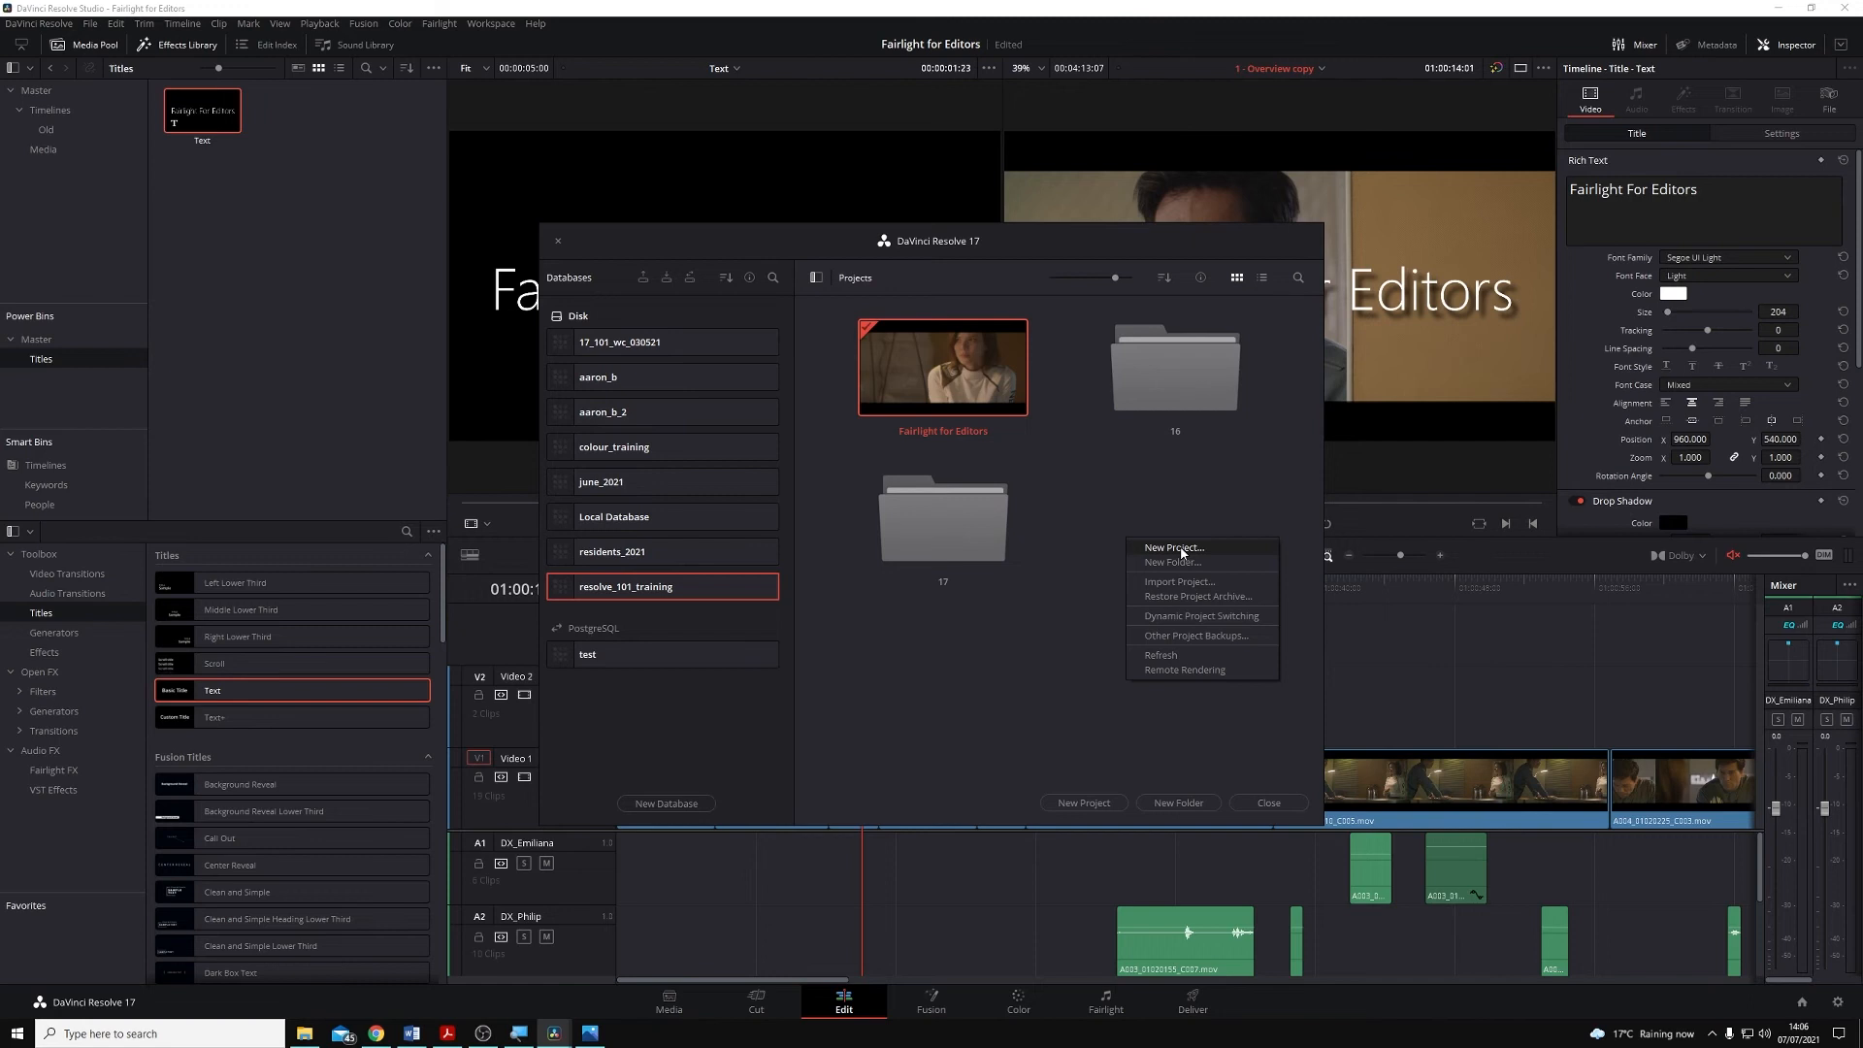
pyautogui.click(1173, 547)
pyautogui.write('Power Test')
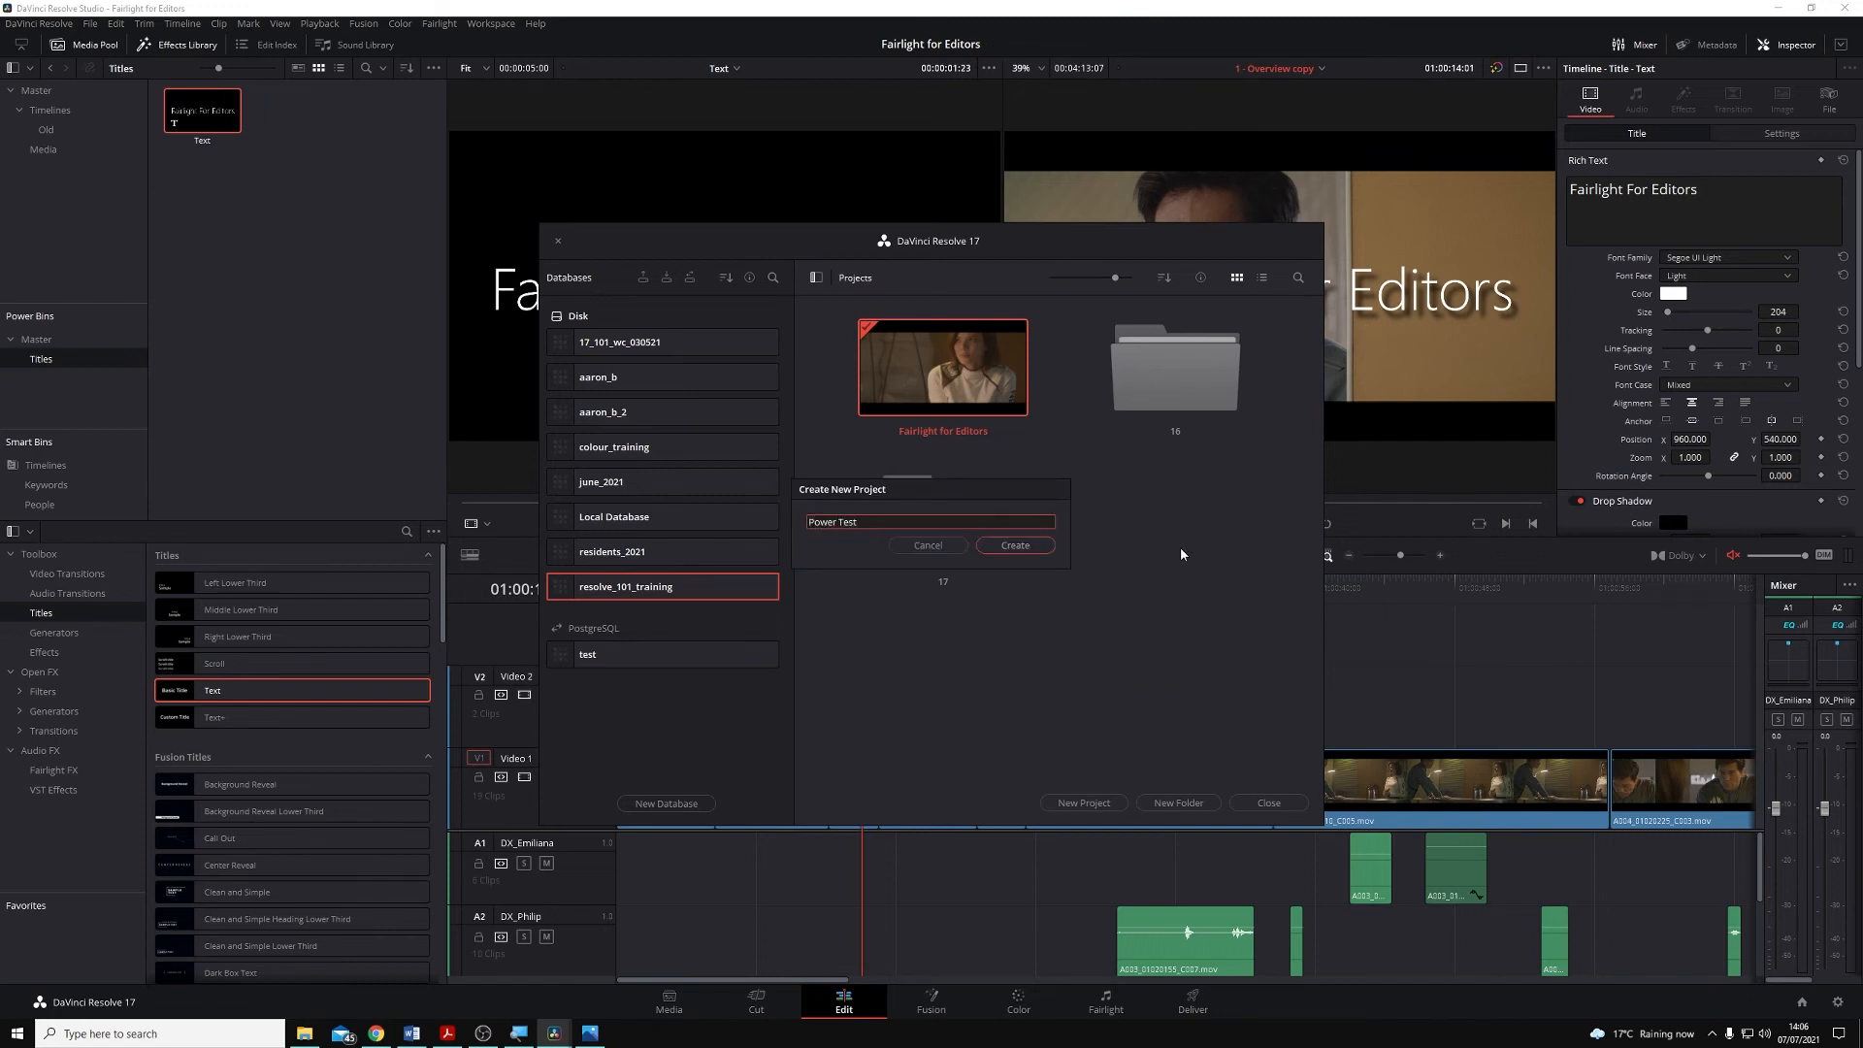
pyautogui.click(1015, 545)
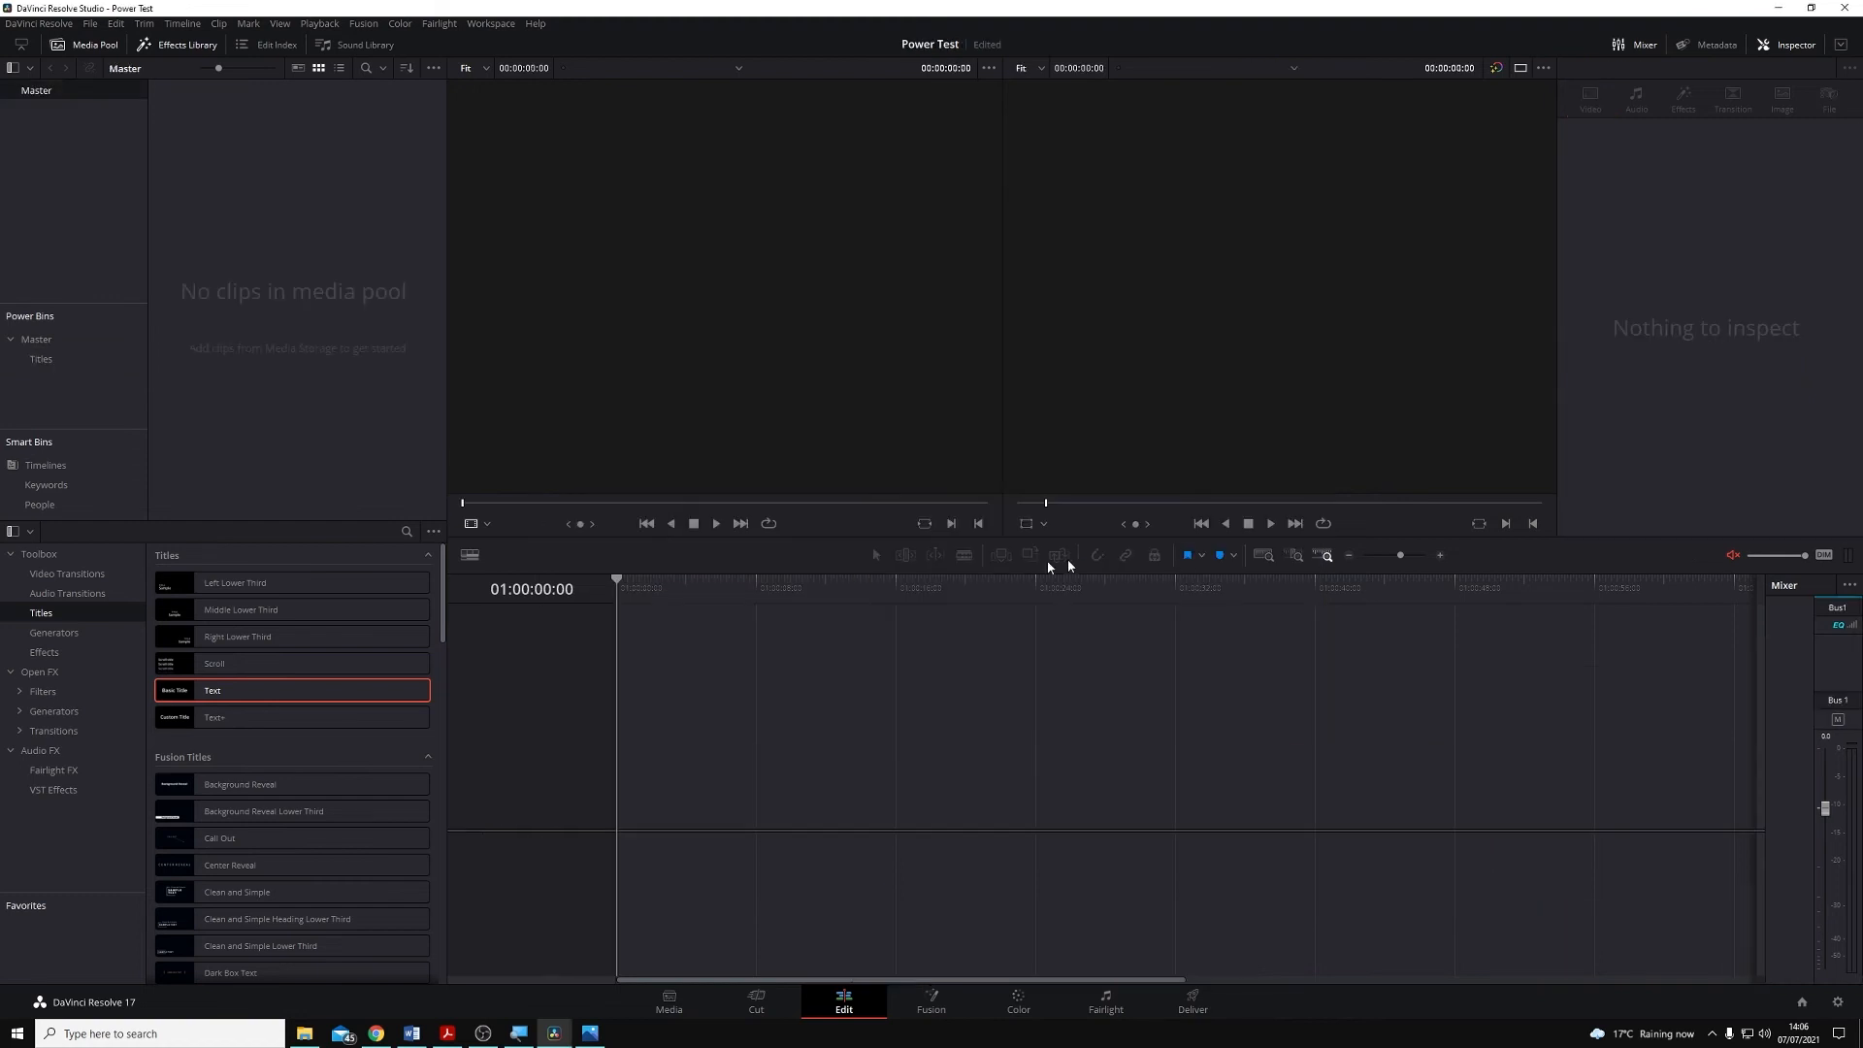
pyautogui.moveTo(765, 433)
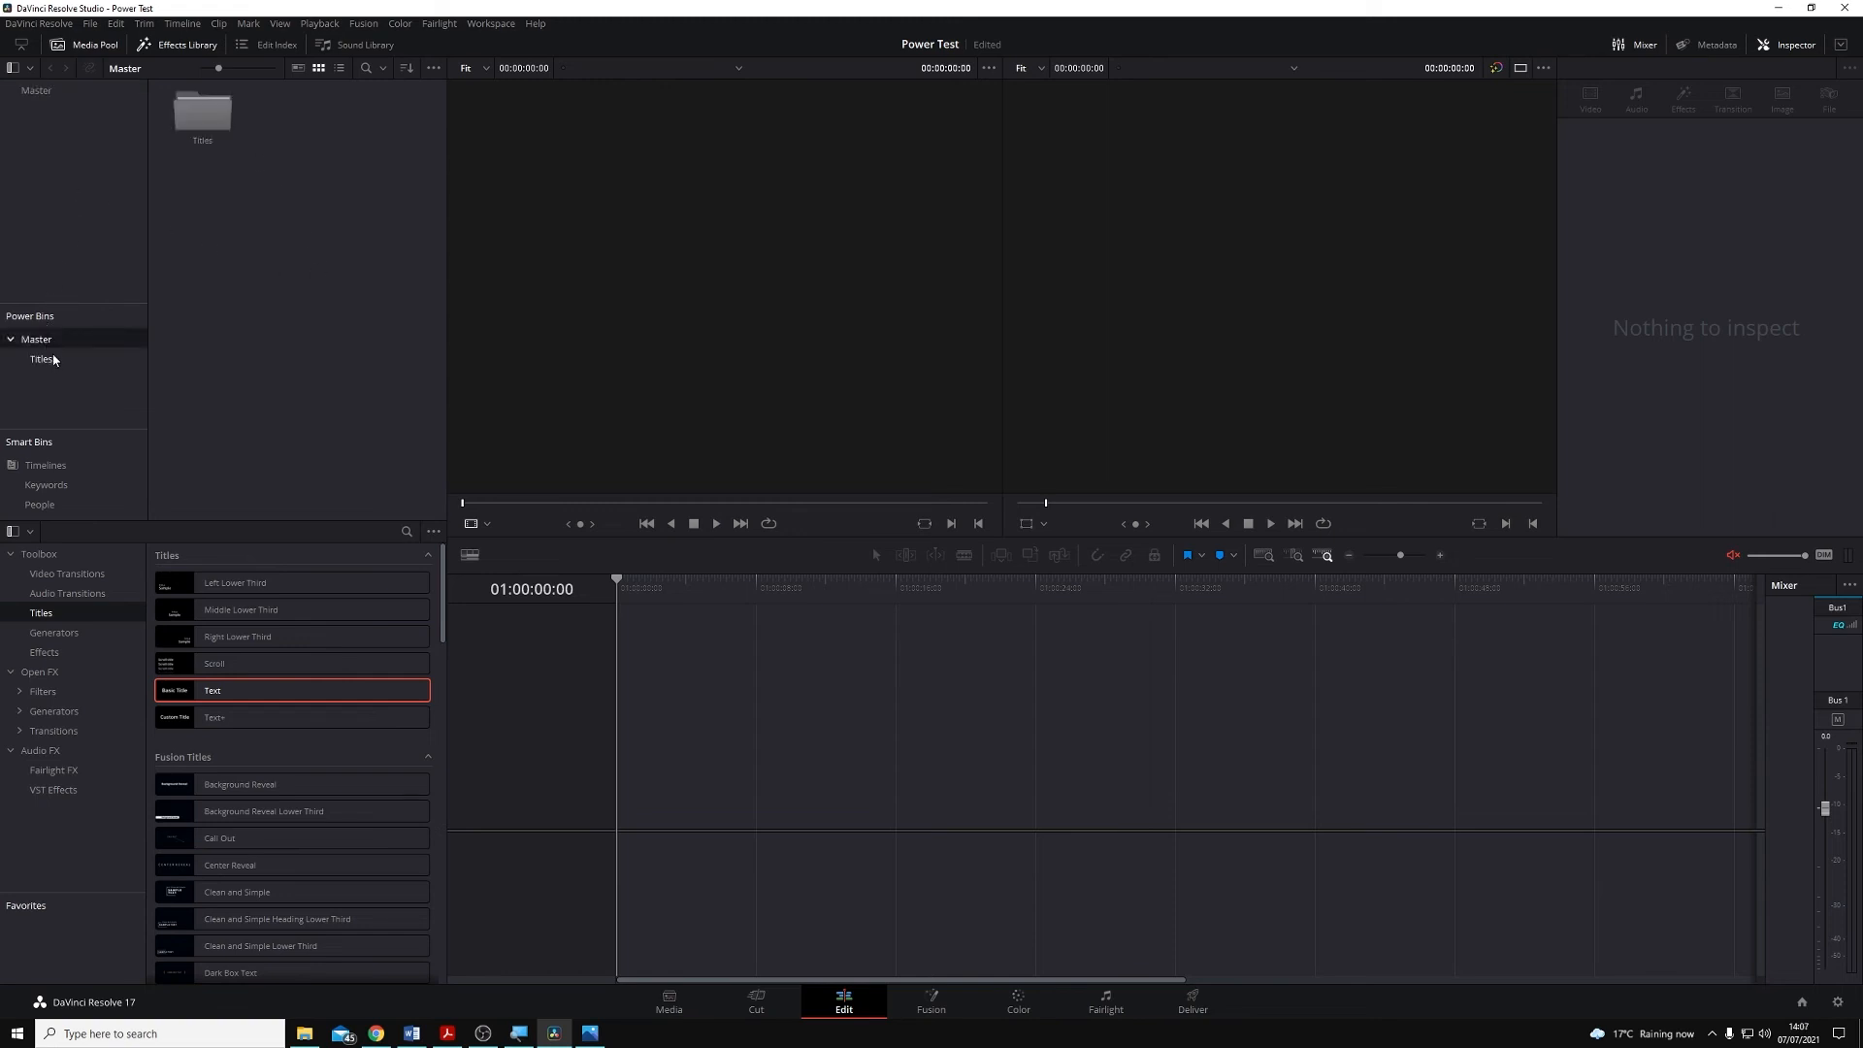
# Step: Drag the Text title from the Titles bin to the start of Video 1, creating Timeline 1
pyautogui.click(41, 359)
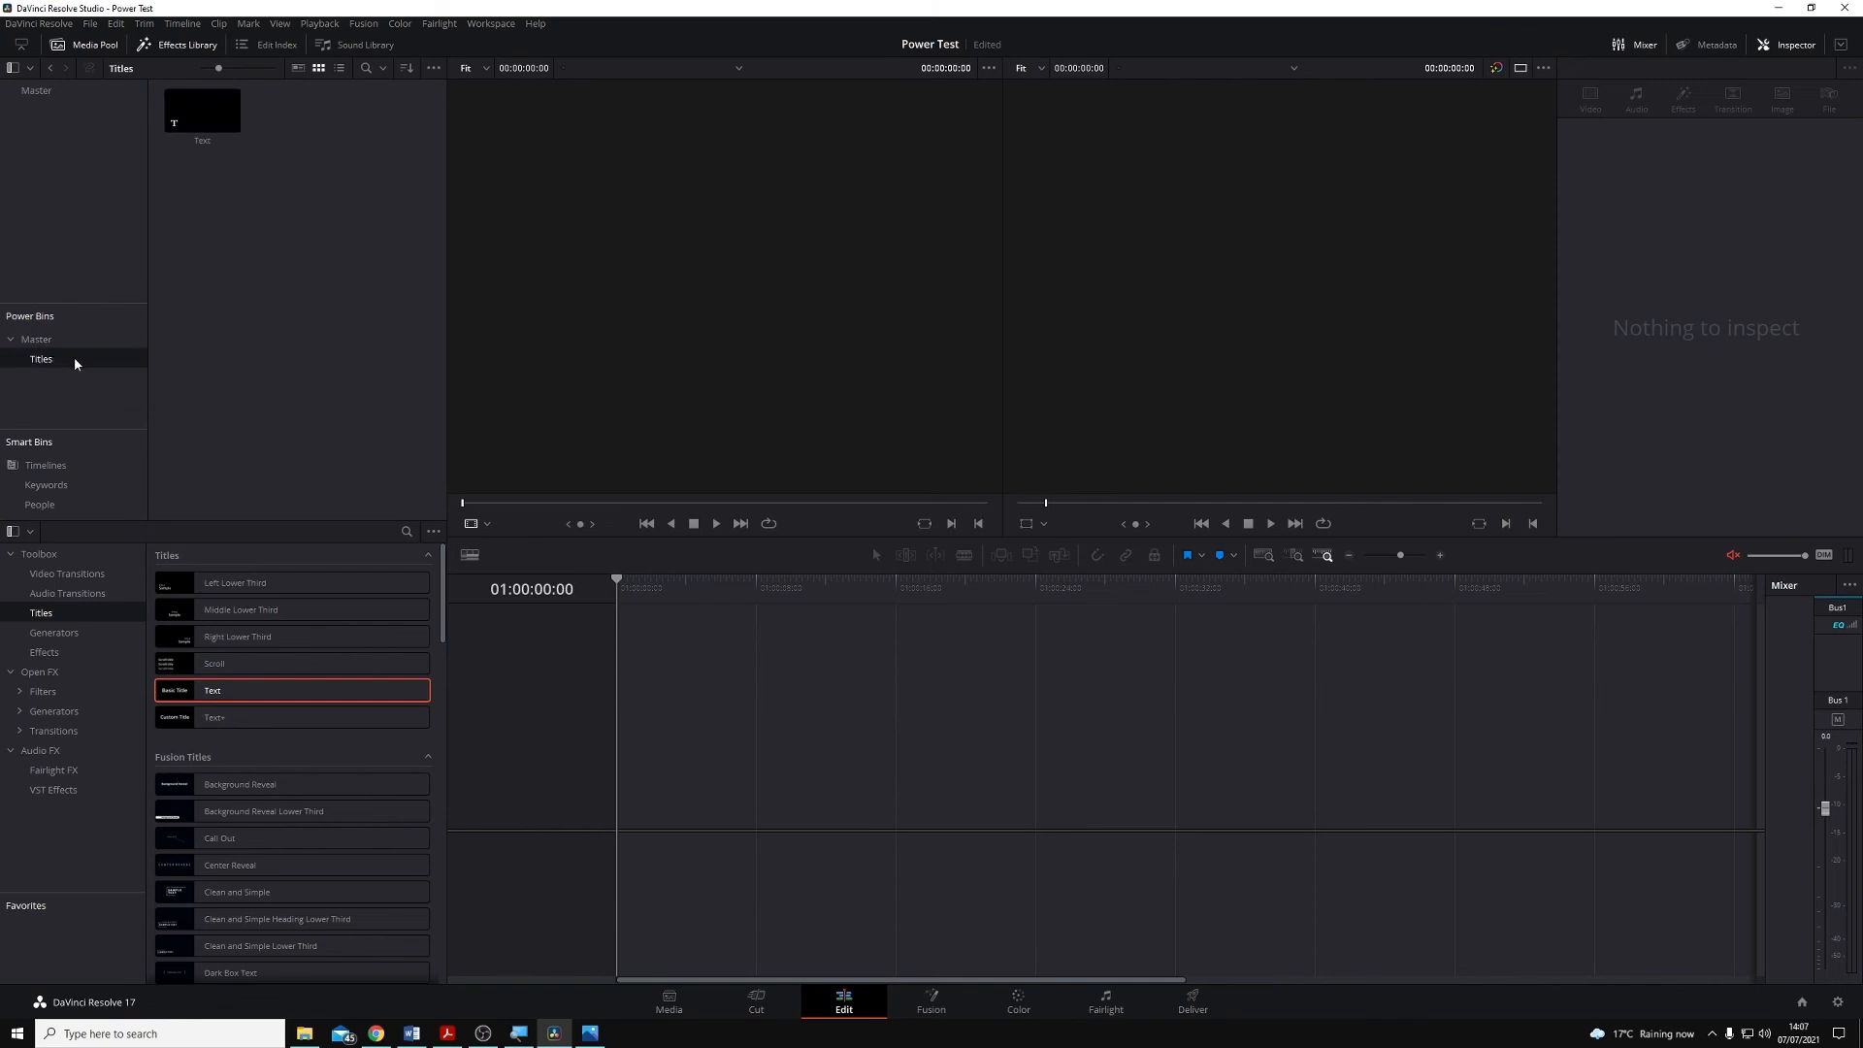
pyautogui.moveTo(202, 109); pyautogui.dragTo(671, 547)
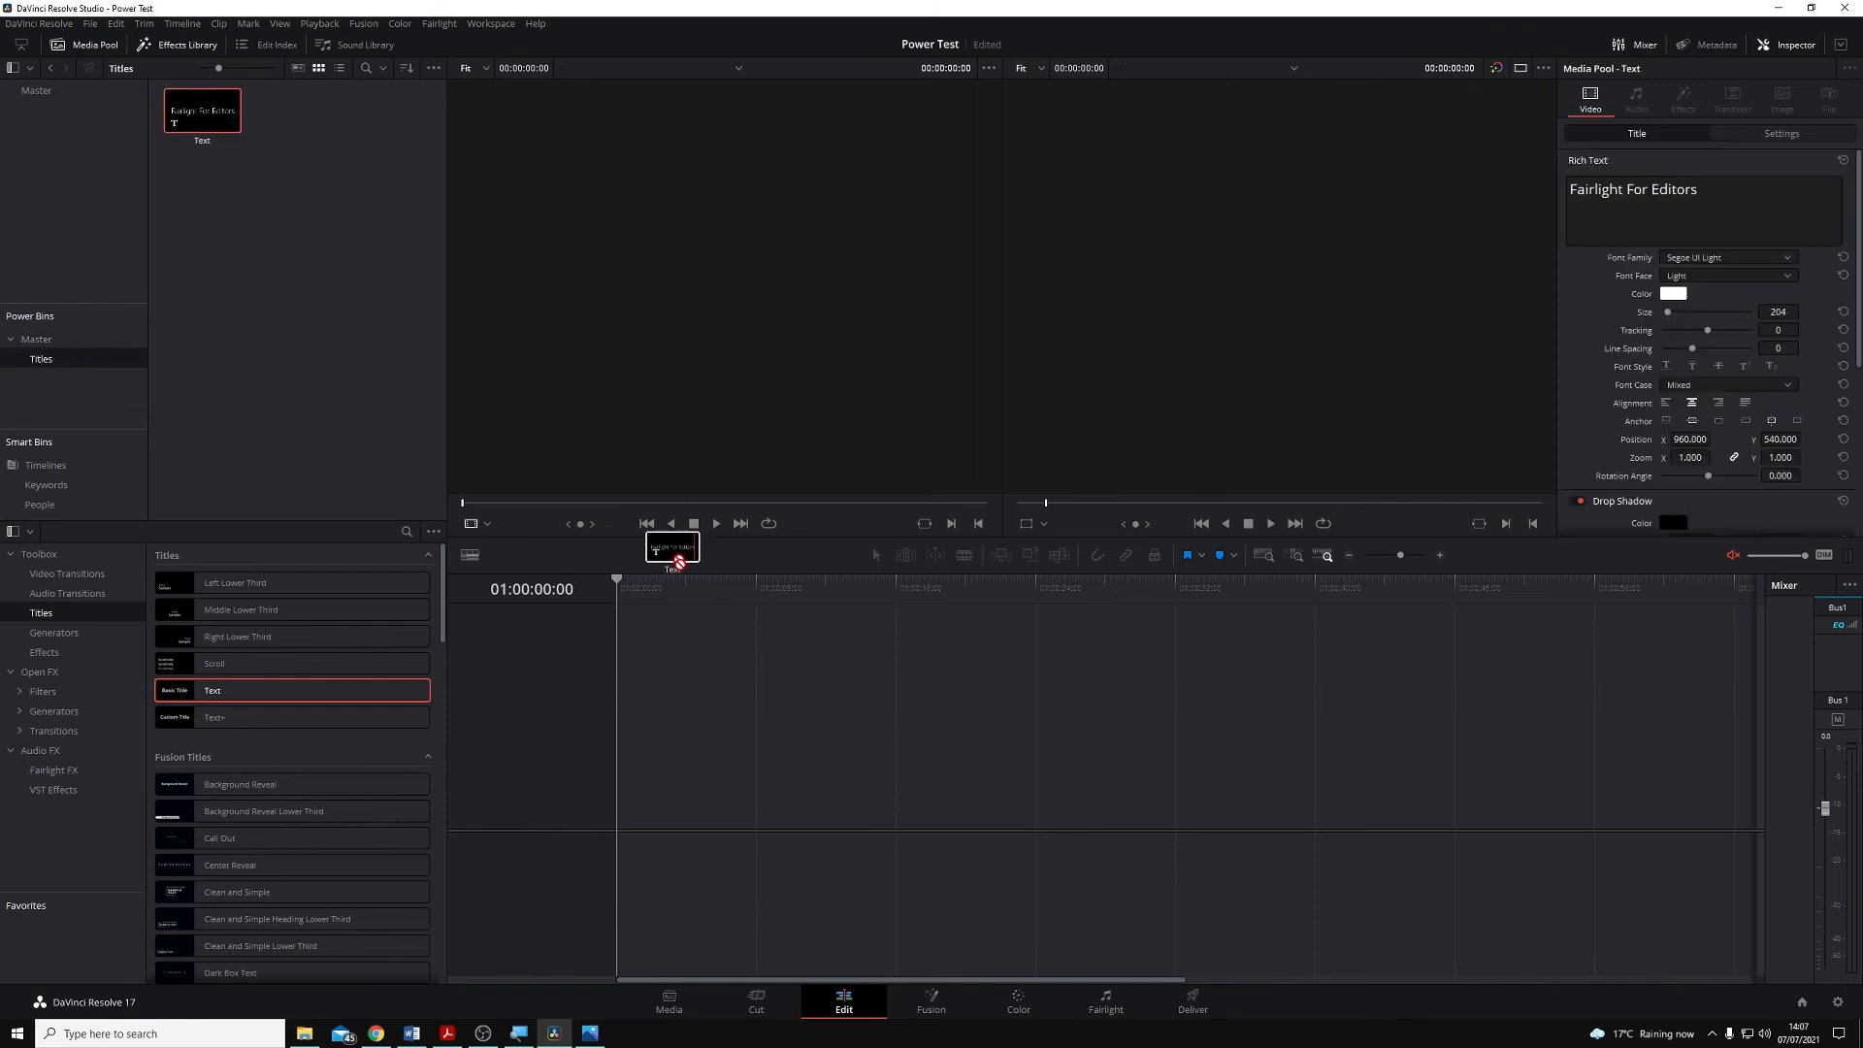
pyautogui.moveTo(673, 547); pyautogui.dragTo(661, 751)
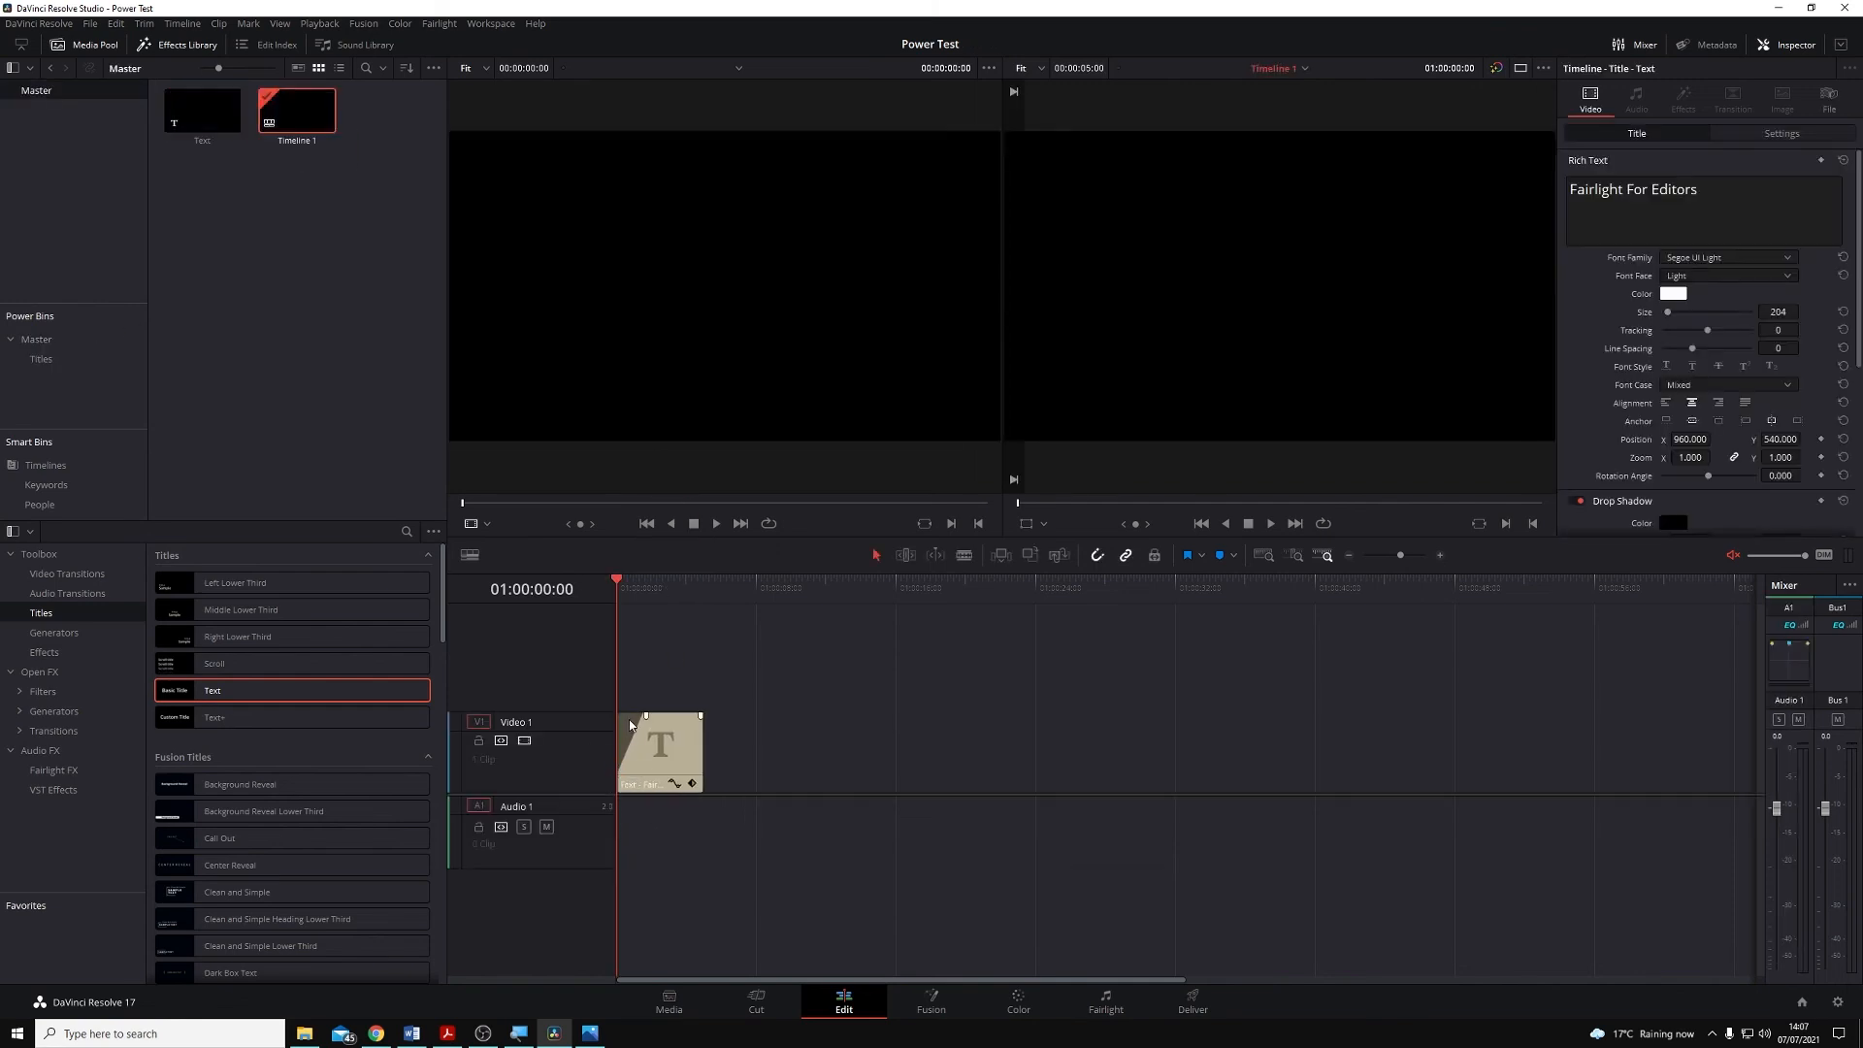